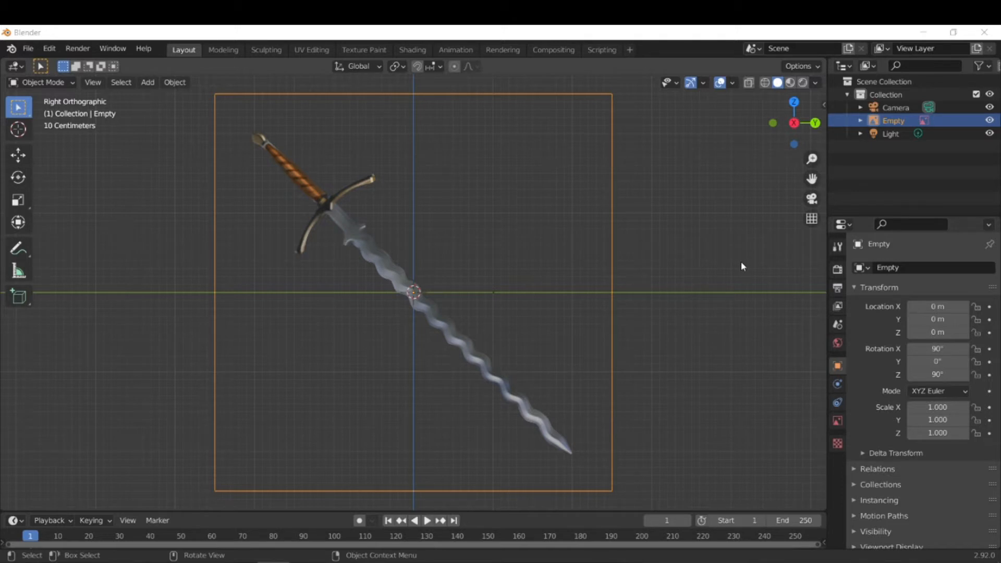
mouse_move(458, 336)
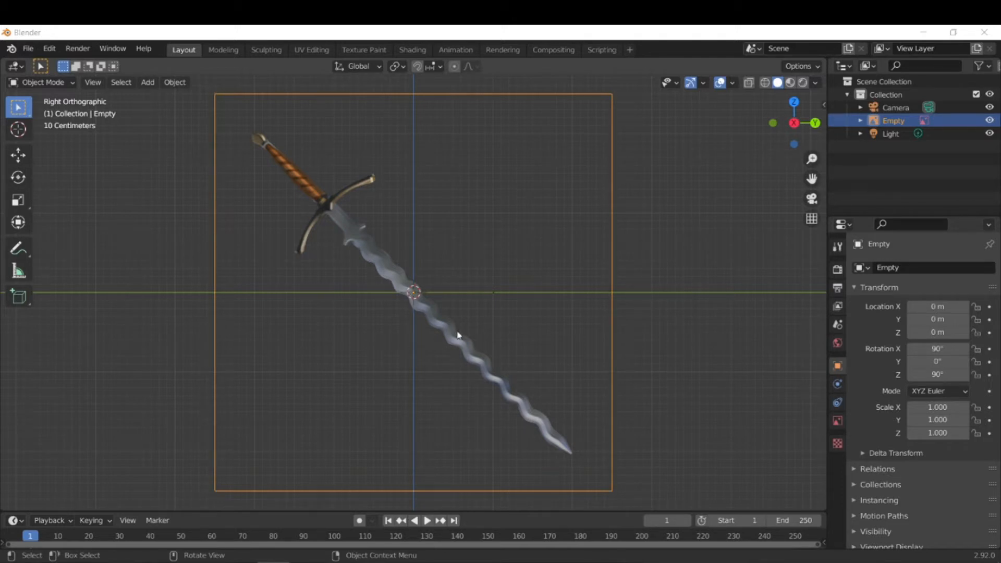
mouse_move(427, 194)
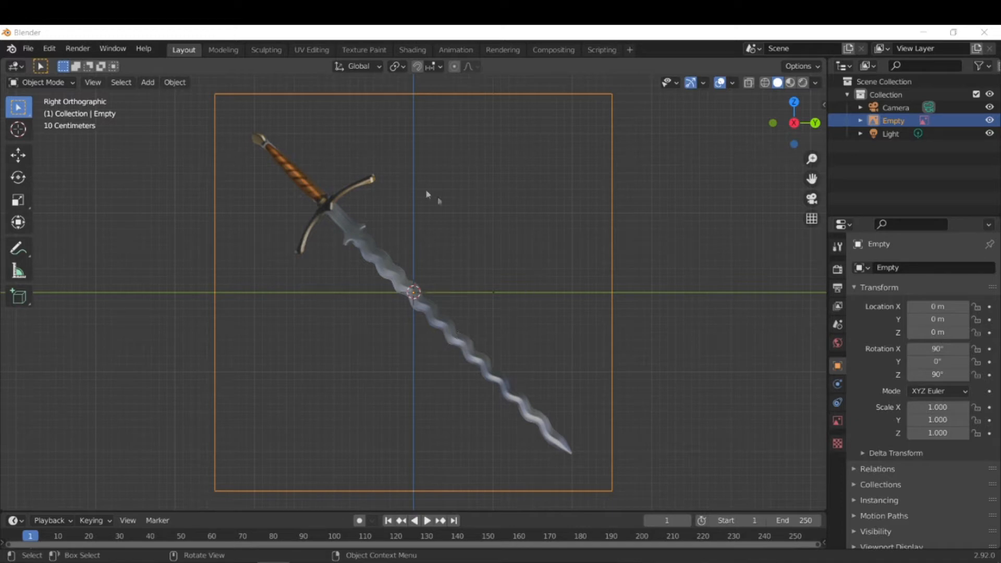
mouse_move(463, 286)
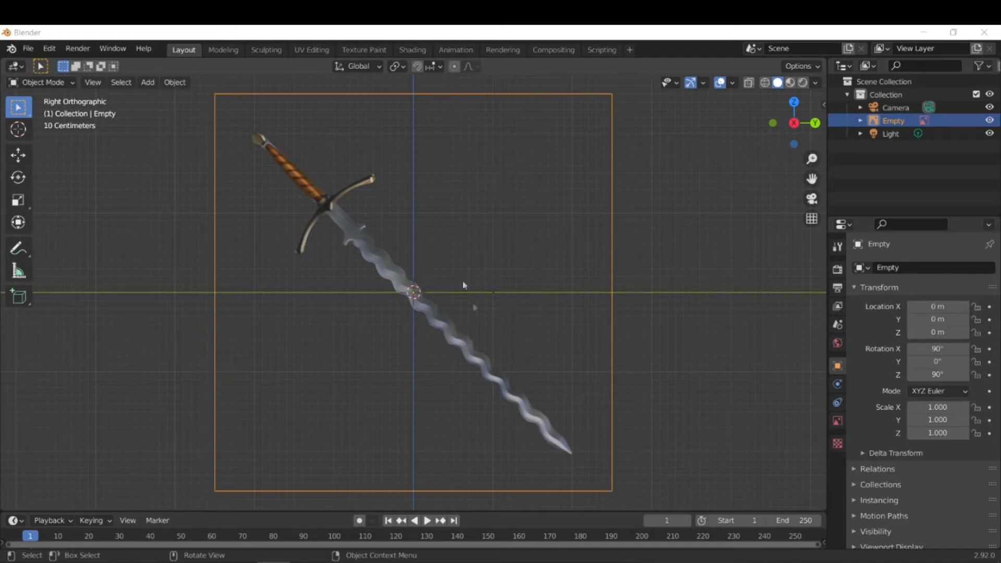
mouse_move(511, 327)
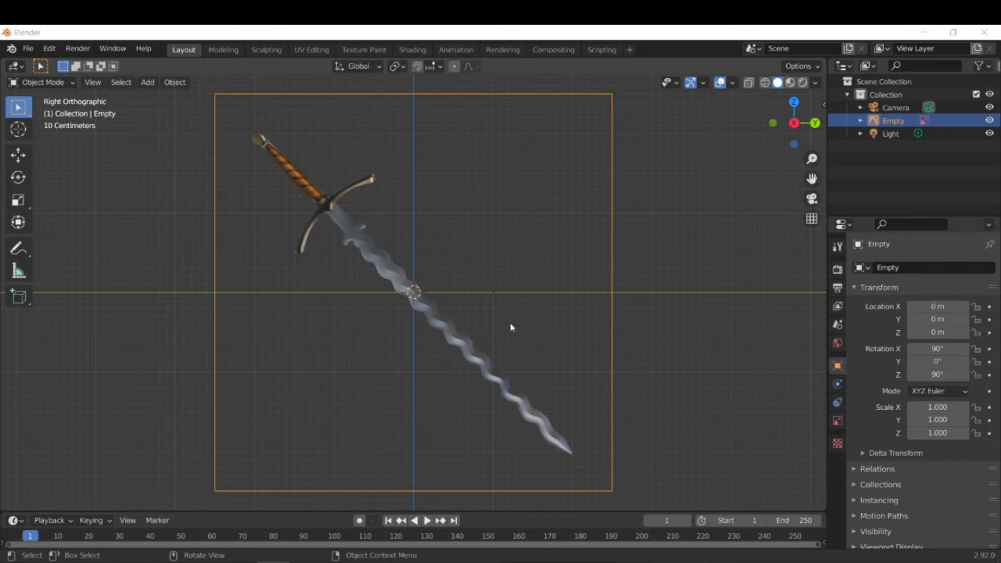
mouse_move(463, 254)
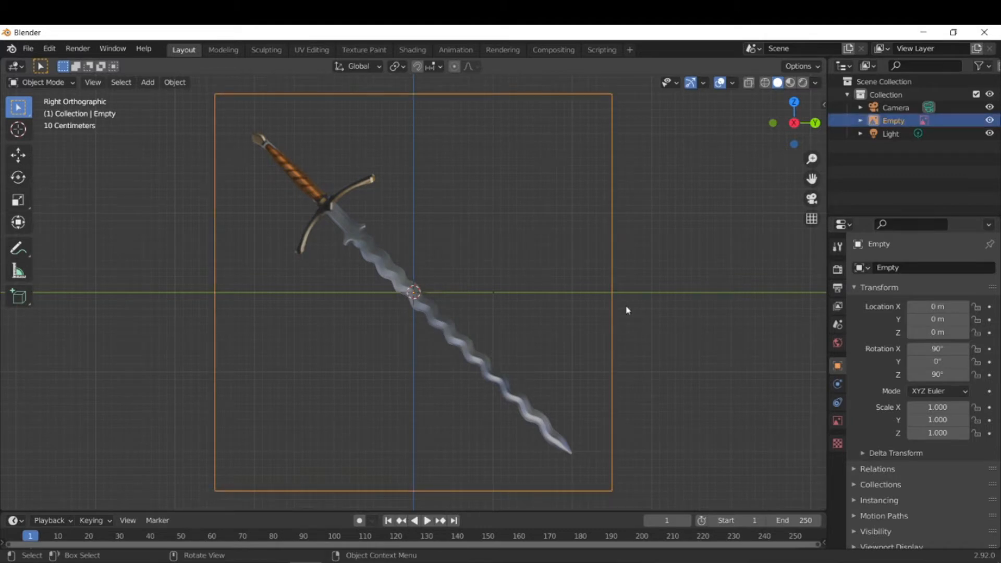
mouse_move(501, 392)
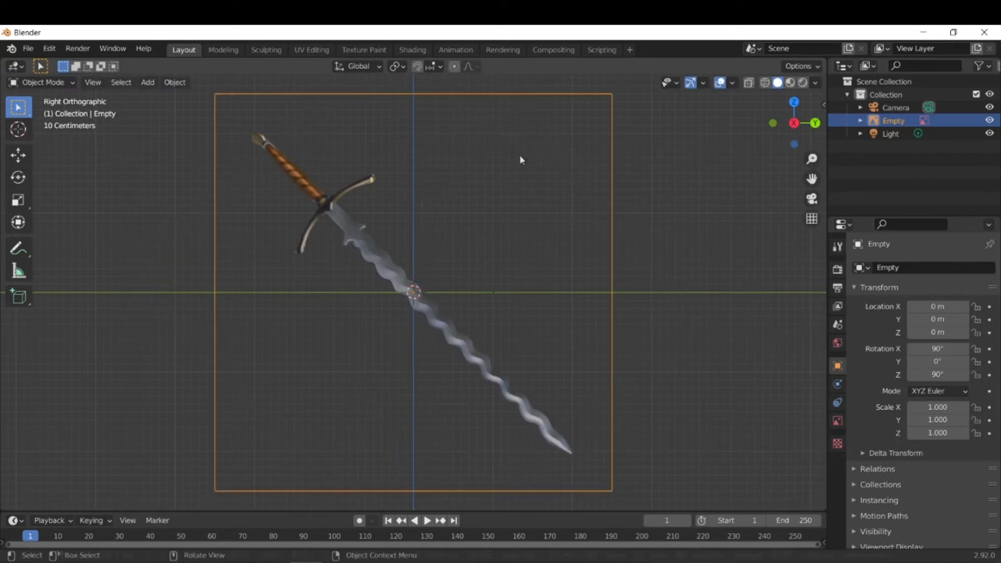
Rotate the sword reference upright, then add a Bezier curve rotated 90° on Y.
key(r)
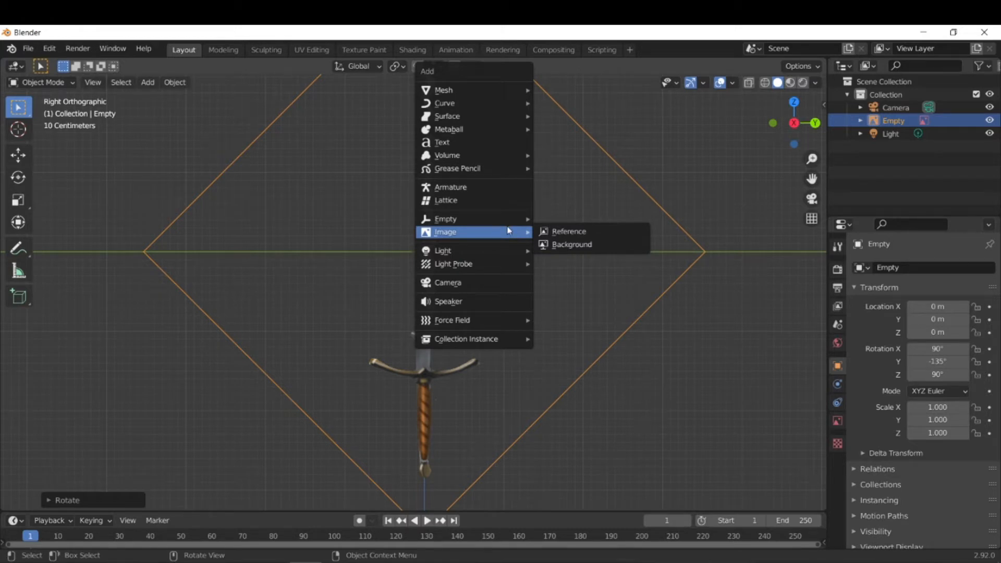
mouse_move(445, 103)
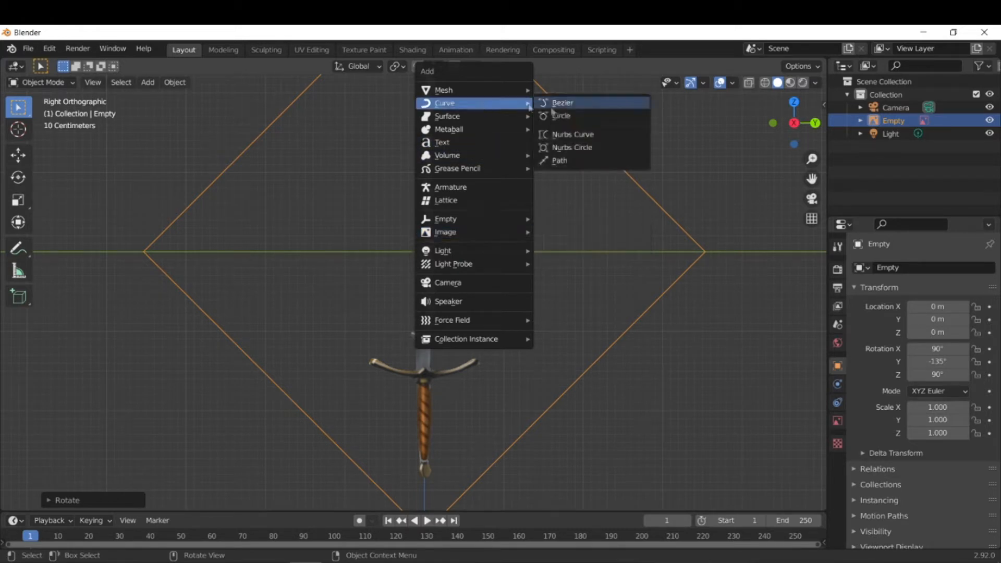
click(562, 103)
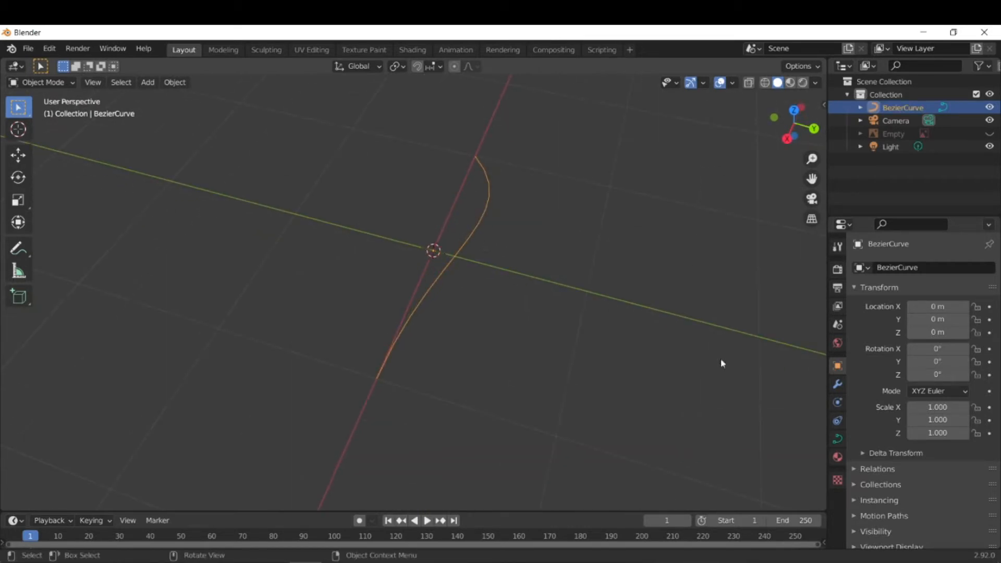
drag(721, 363, 576, 250)
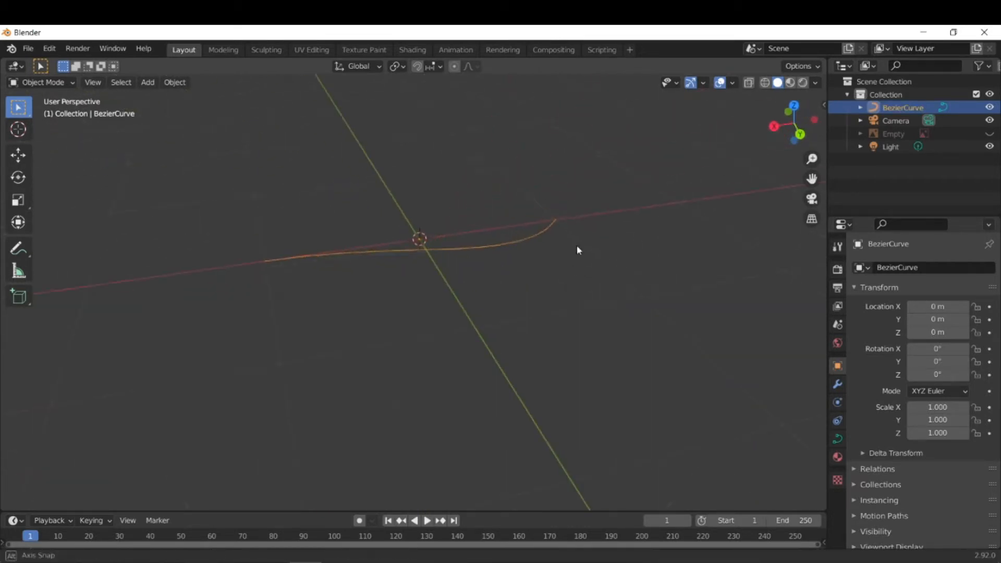
key(r)
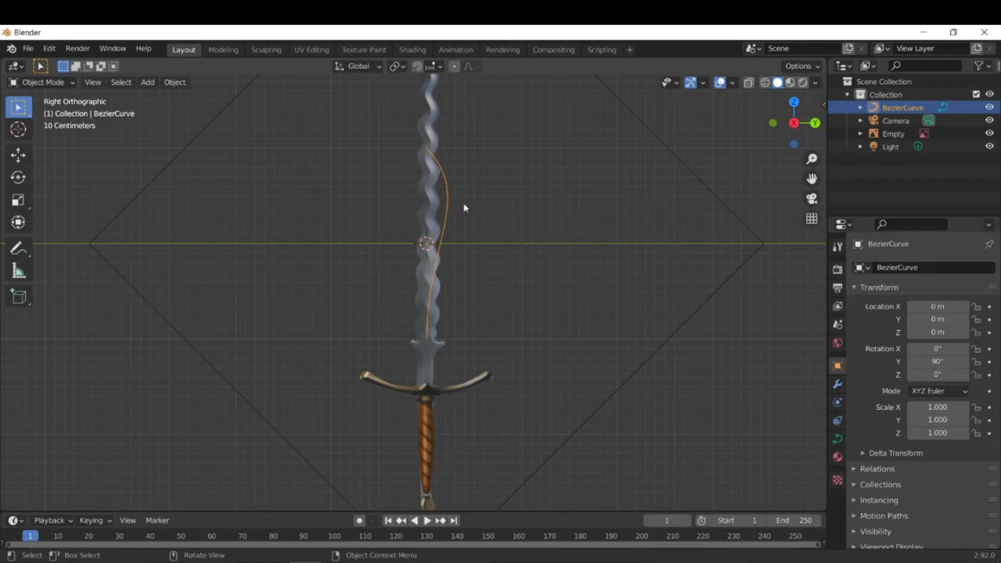
In Edit Mode, move the first curve point up onto the blade's centreline.
key(Tab)
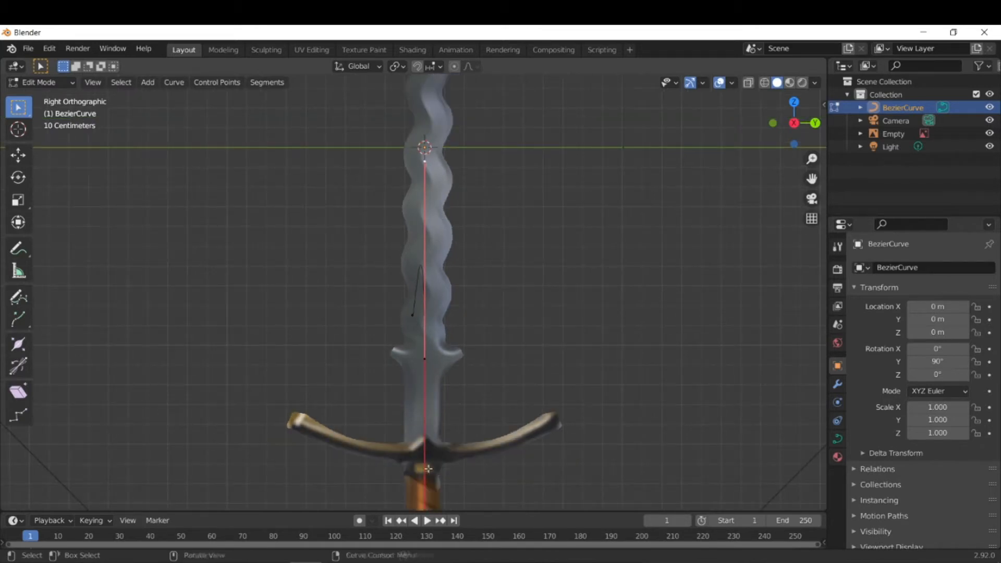
key(s)
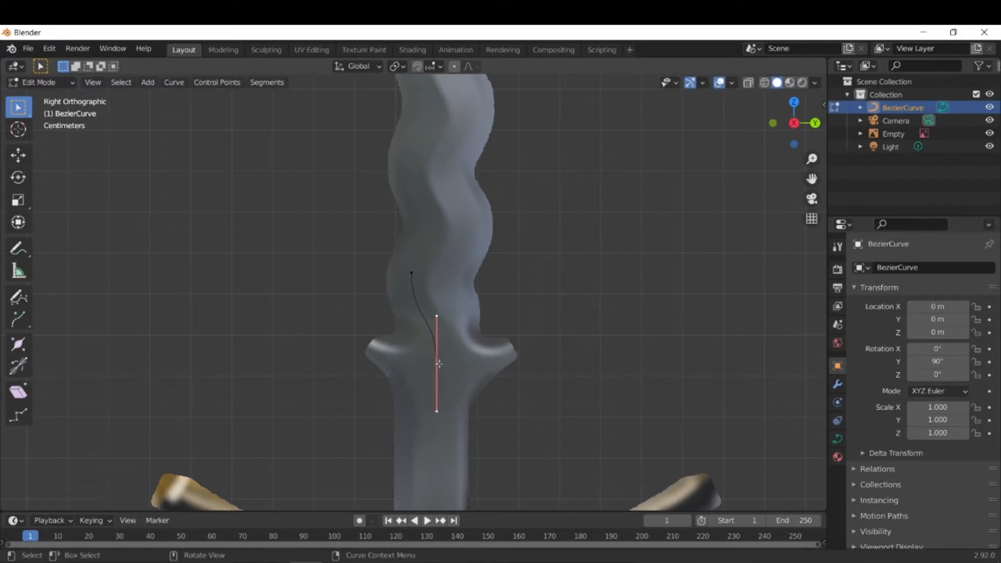
drag(437, 364, 412, 275)
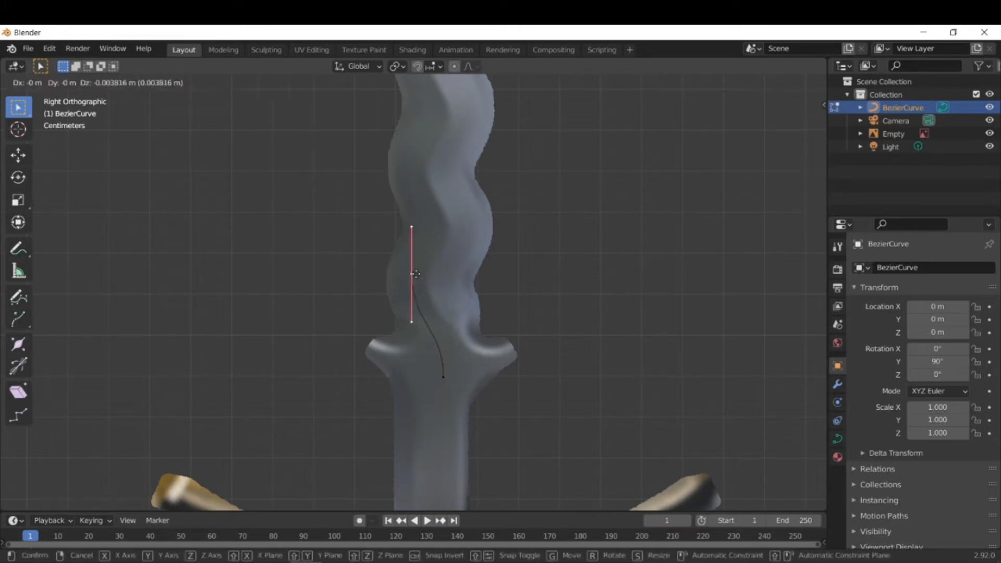
click(417, 275)
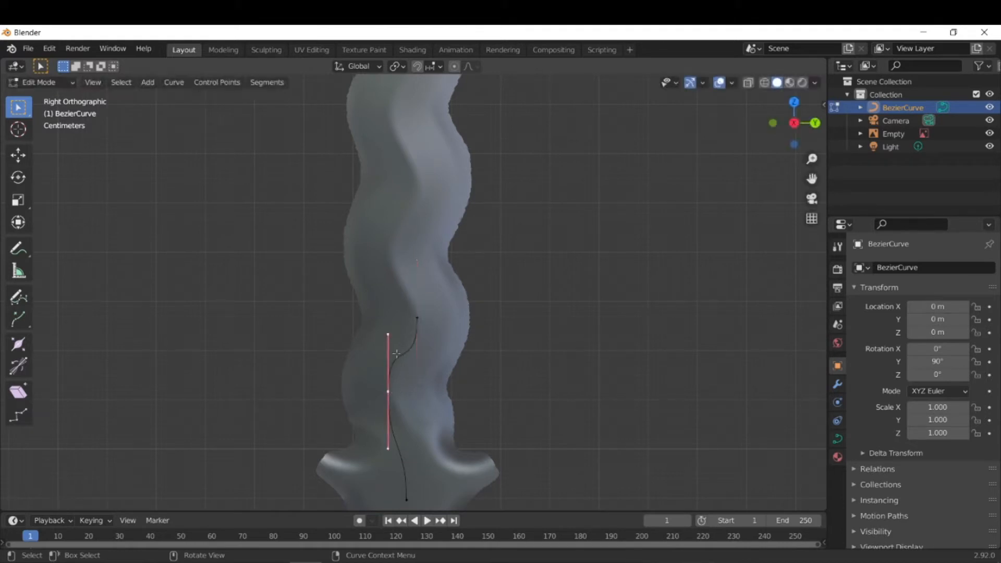
Extrude control points along each wave to the blade tip, then return to Object Mode.
key(s)
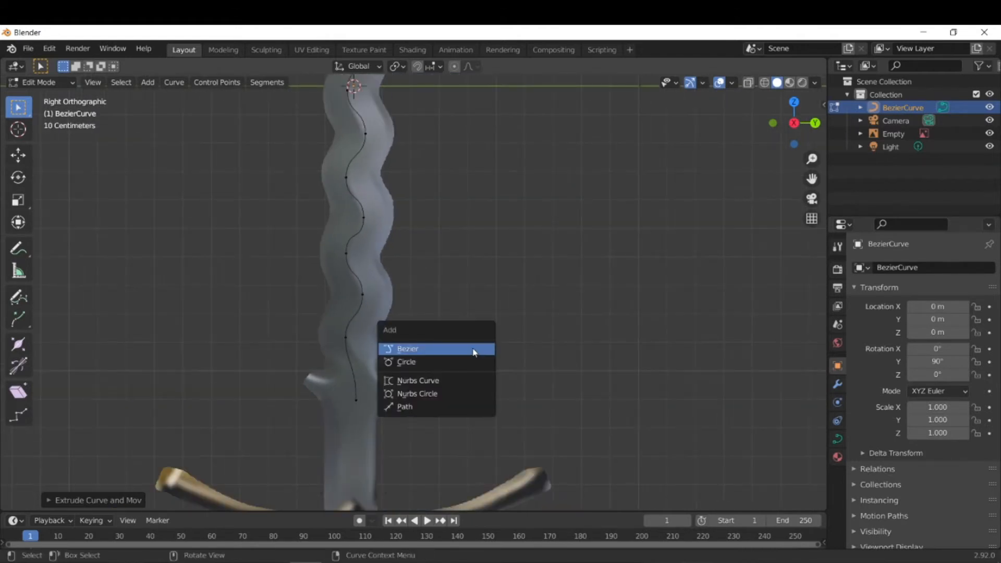
key(Tab)
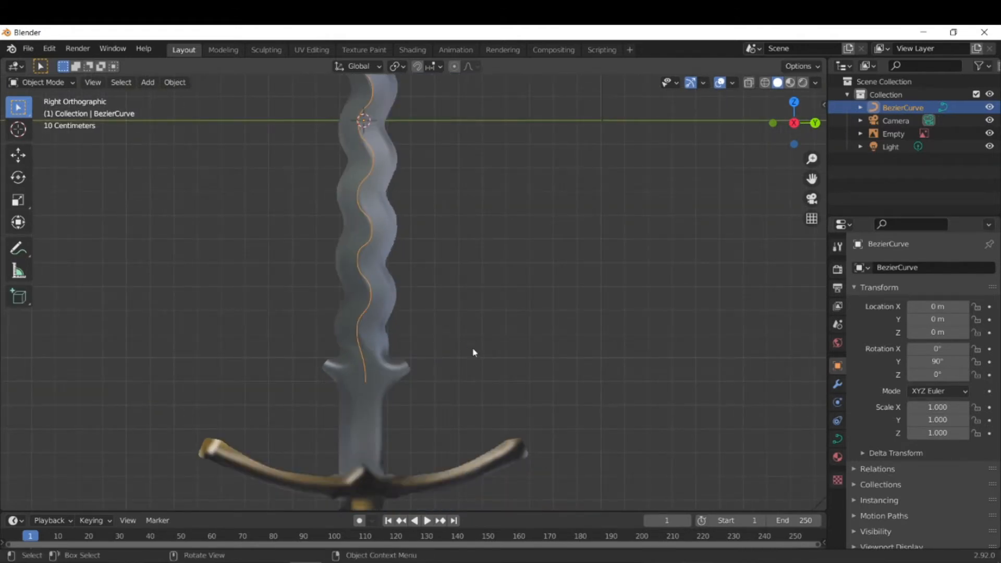
Add a cube, delete its lower vertices, and rotate the remaining square face.
click(147, 82)
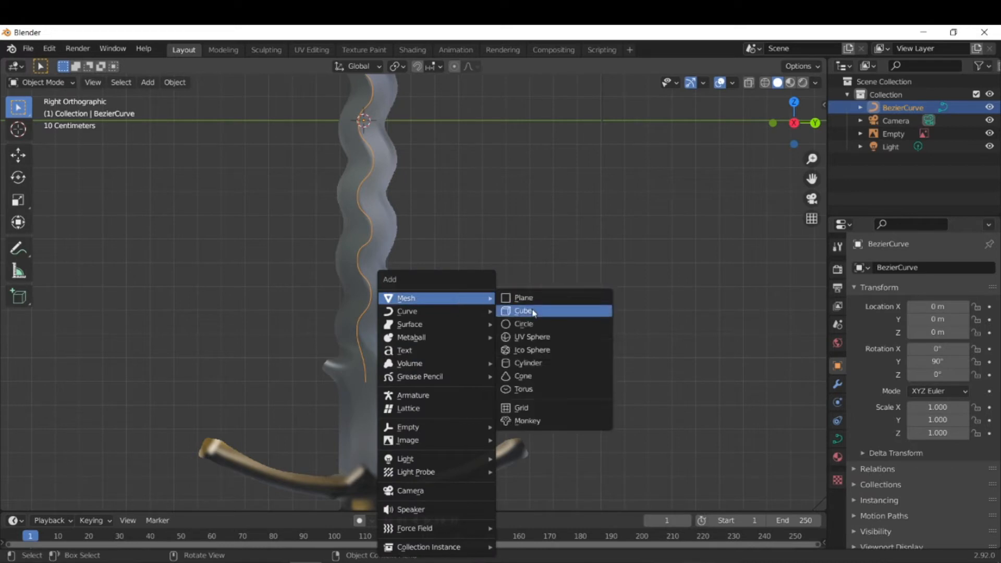
click(524, 310)
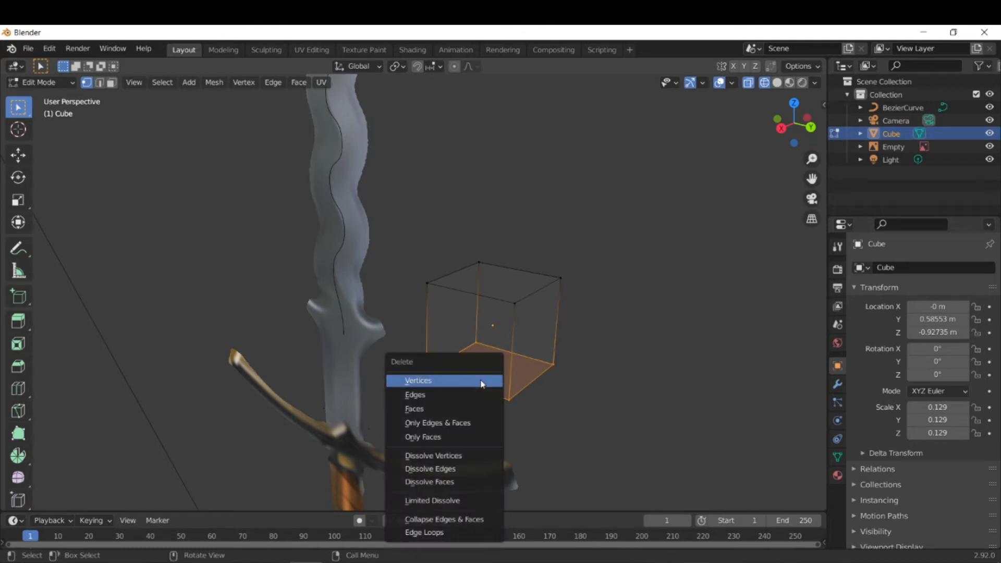
click(418, 380)
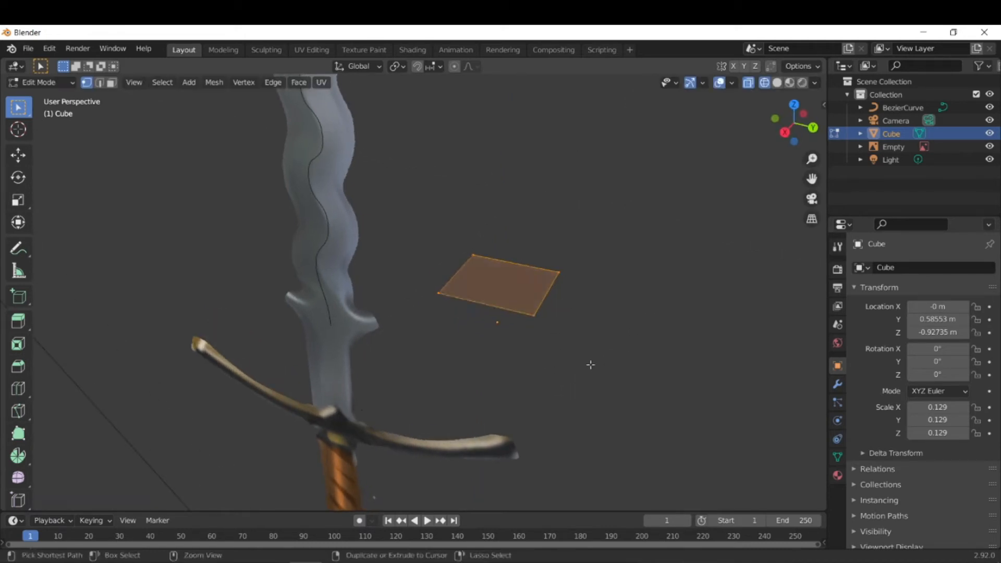
key(r)
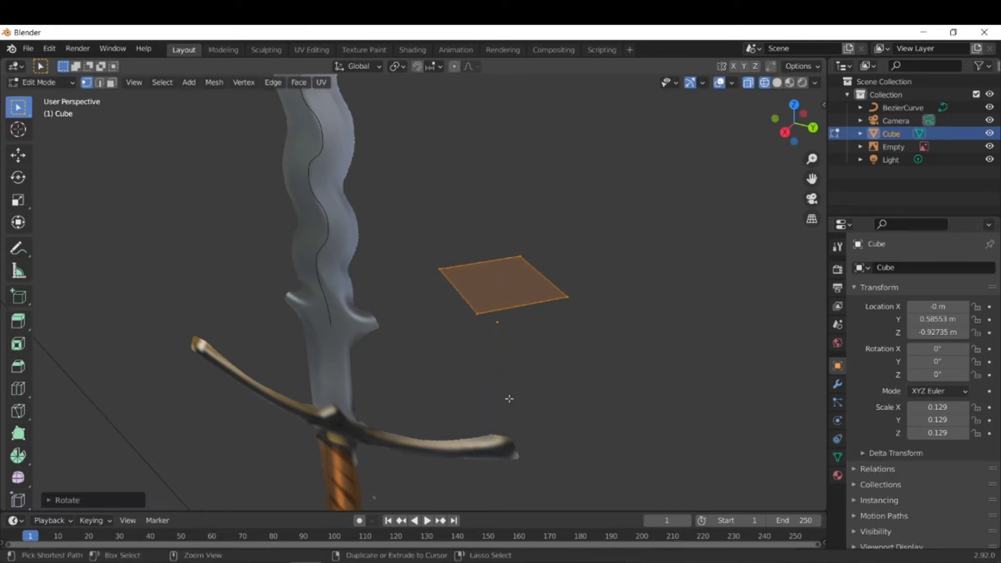
drag(504, 395, 485, 345)
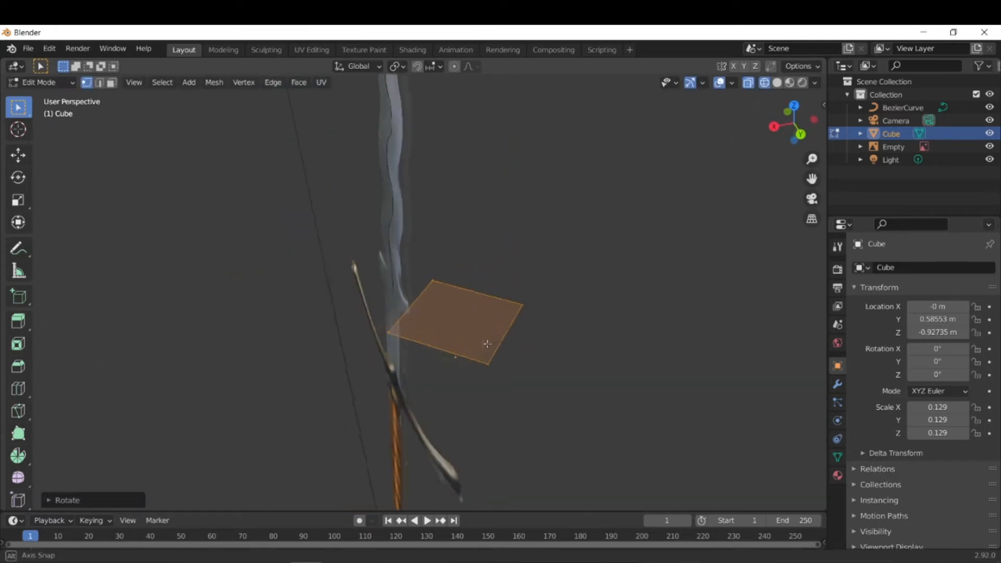
drag(487, 344, 392, 326)
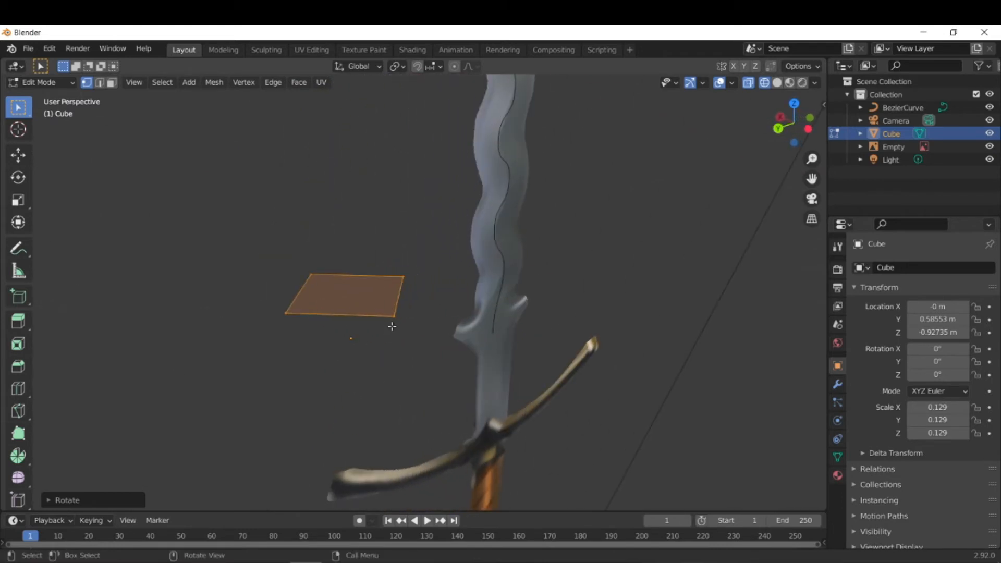
drag(392, 326, 644, 318)
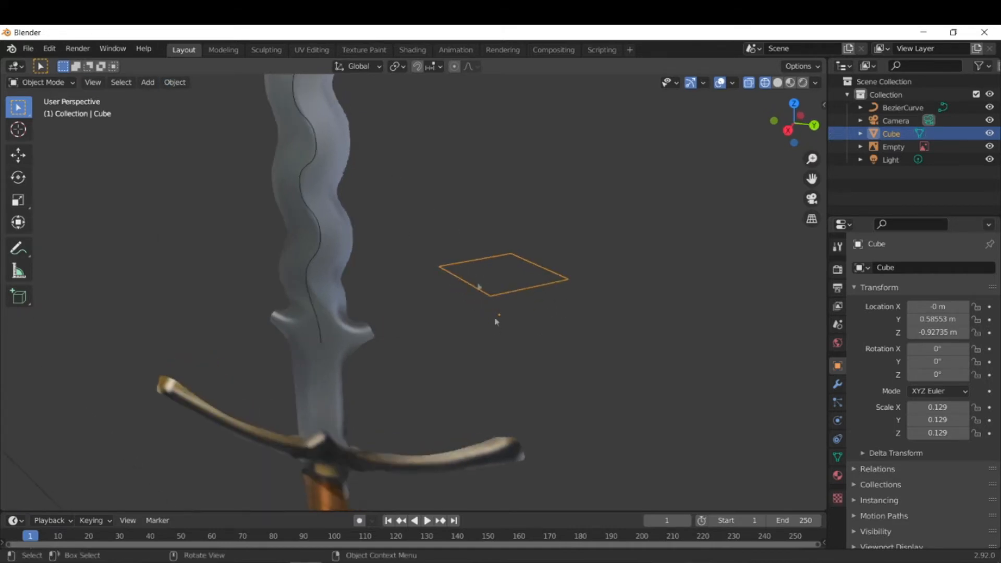
Centre the square's origin, apply its location, and scale its face down in Edit Mode.
click(174, 81)
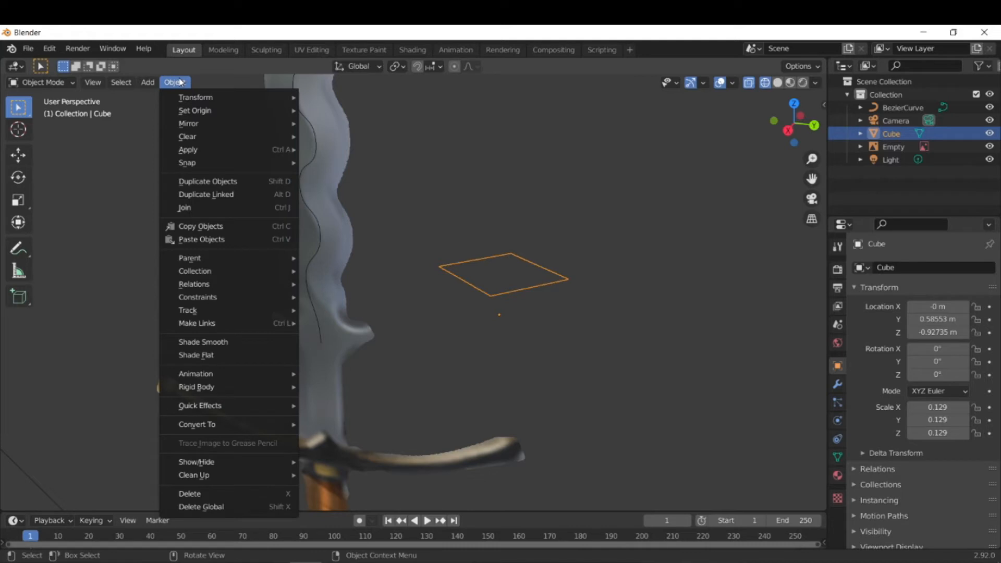
mouse_move(195, 111)
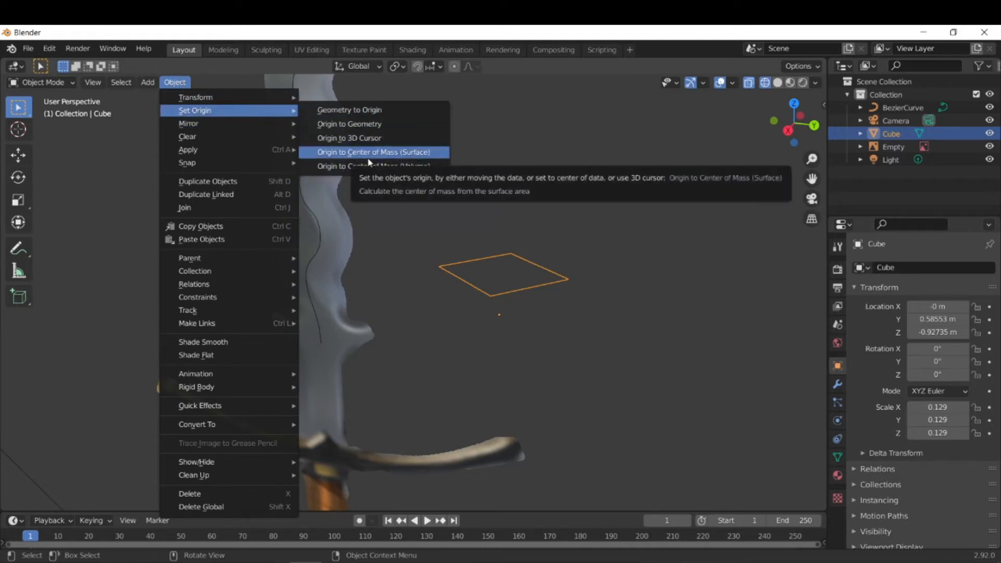
click(373, 152)
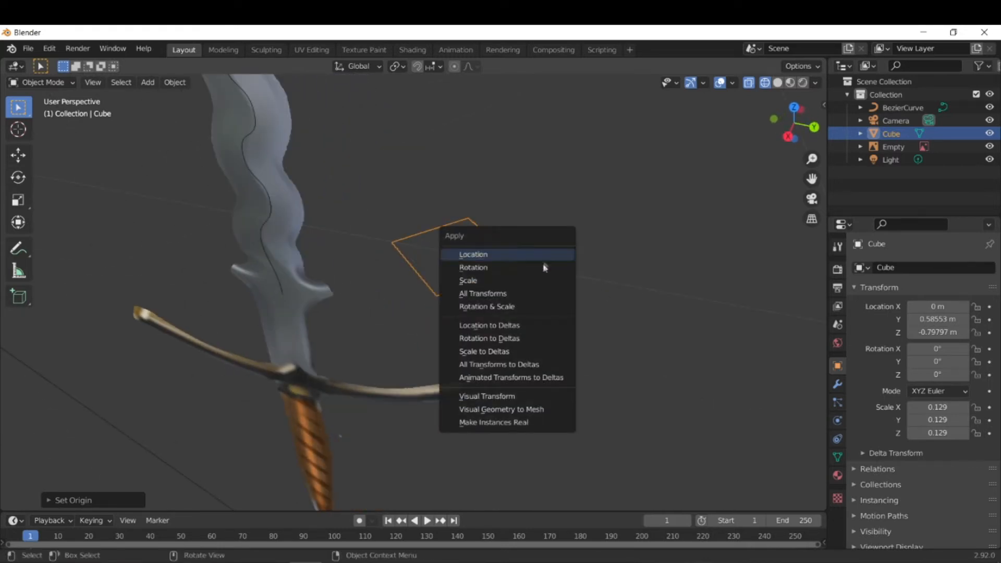
click(472, 254)
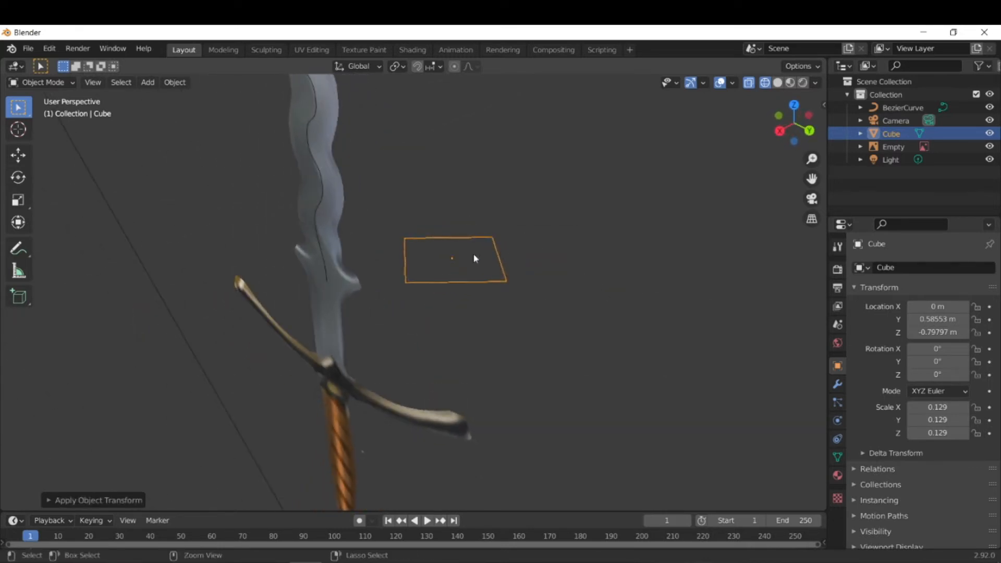
drag(472, 258, 476, 255)
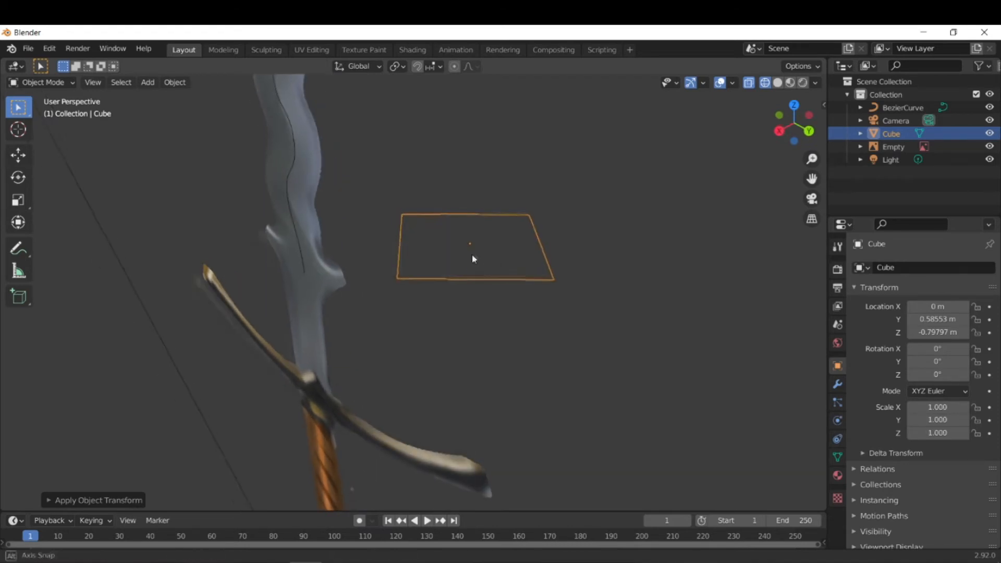
key(Tab)
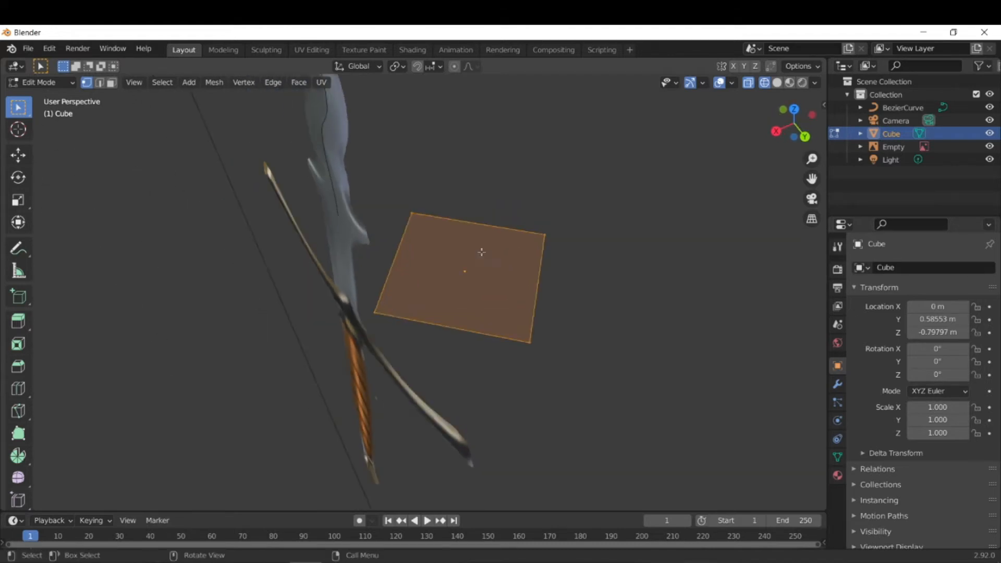
key(s)
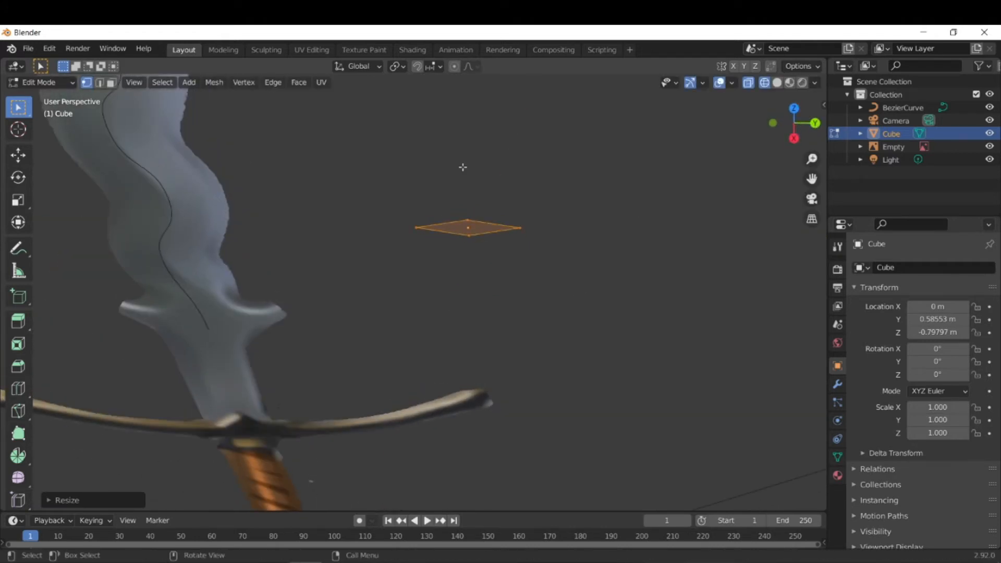
mouse_move(492, 189)
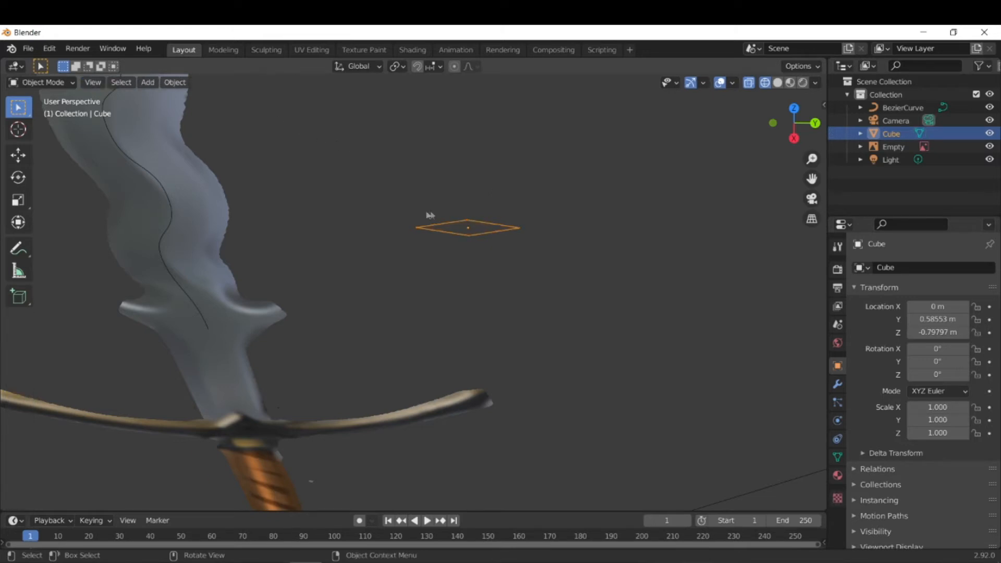
mouse_move(174, 82)
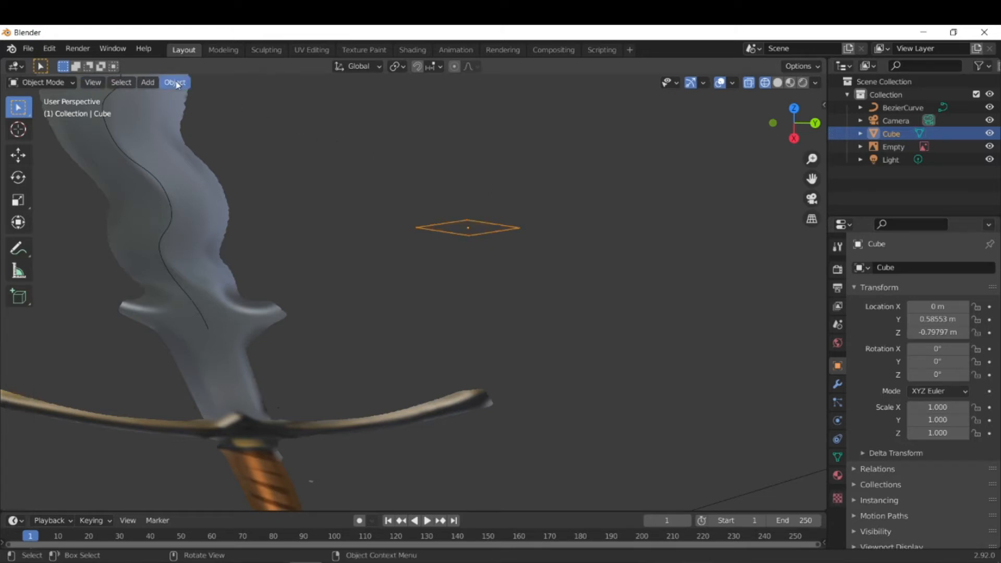
Convert the square to a curve with Keep Original enabled.
click(174, 82)
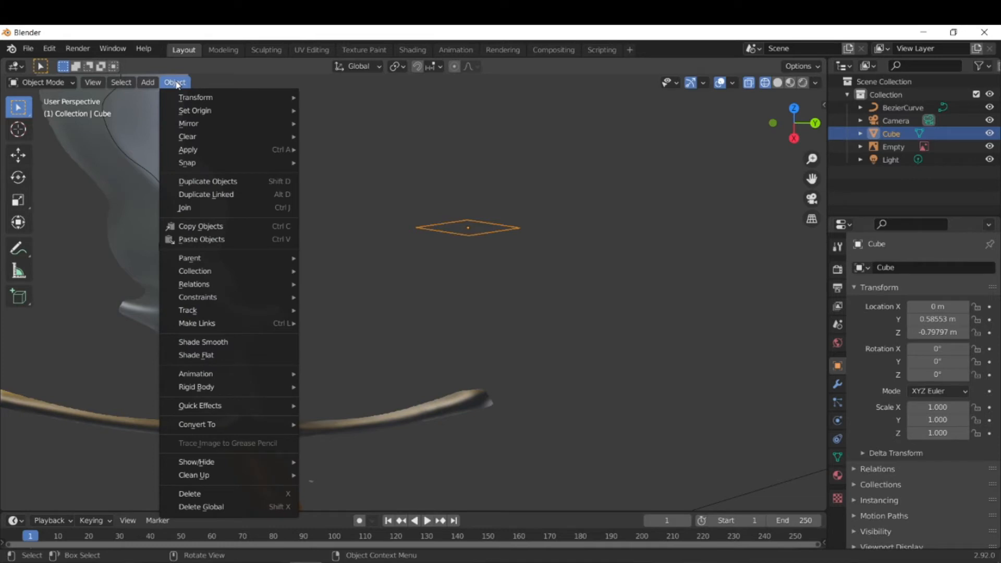
mouse_move(201, 239)
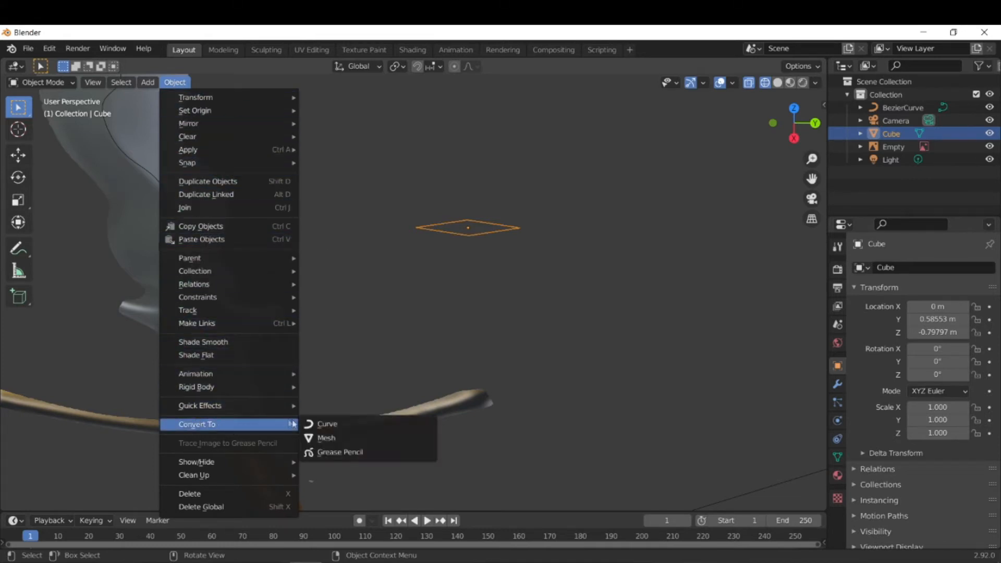
click(327, 438)
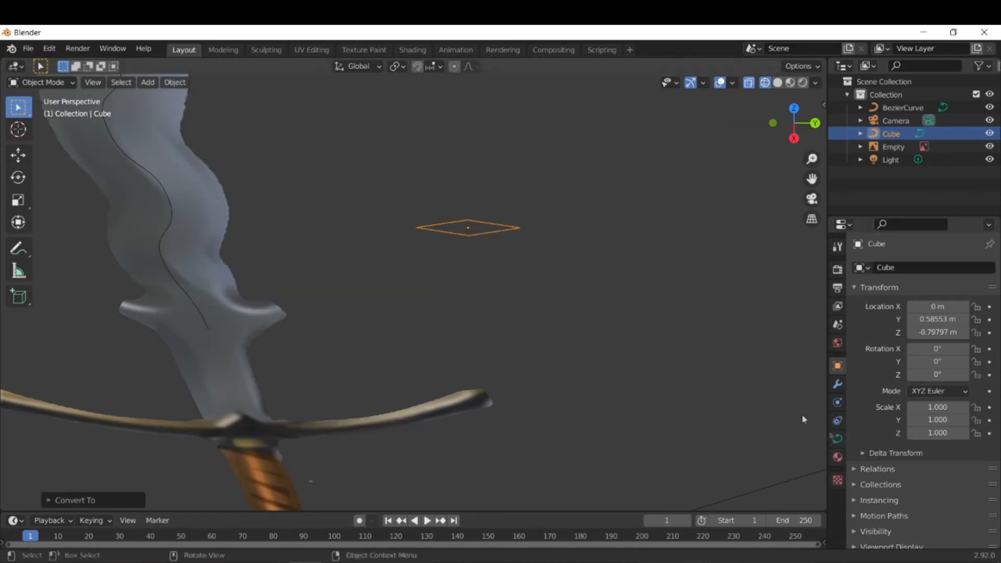
click(74, 500)
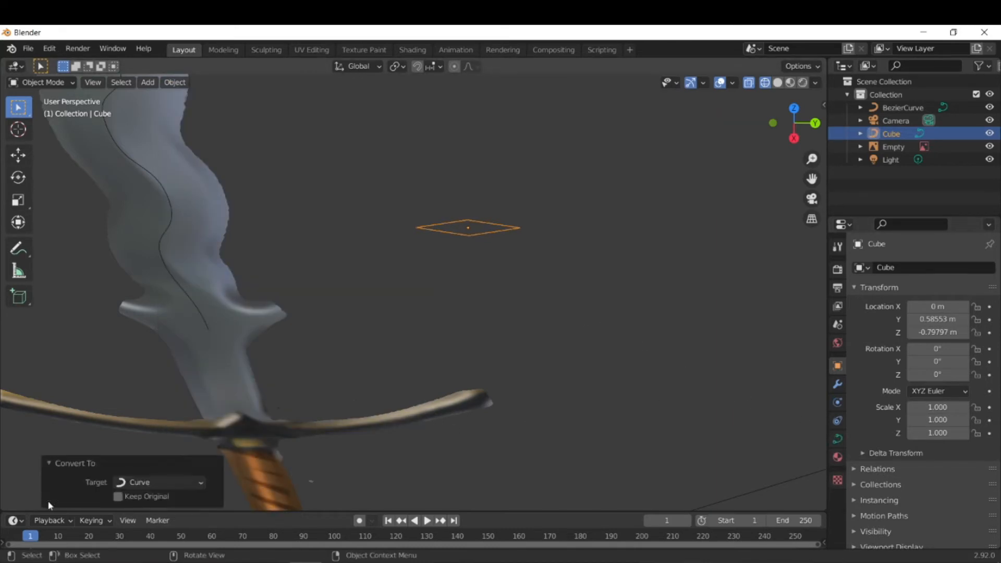
click(118, 497)
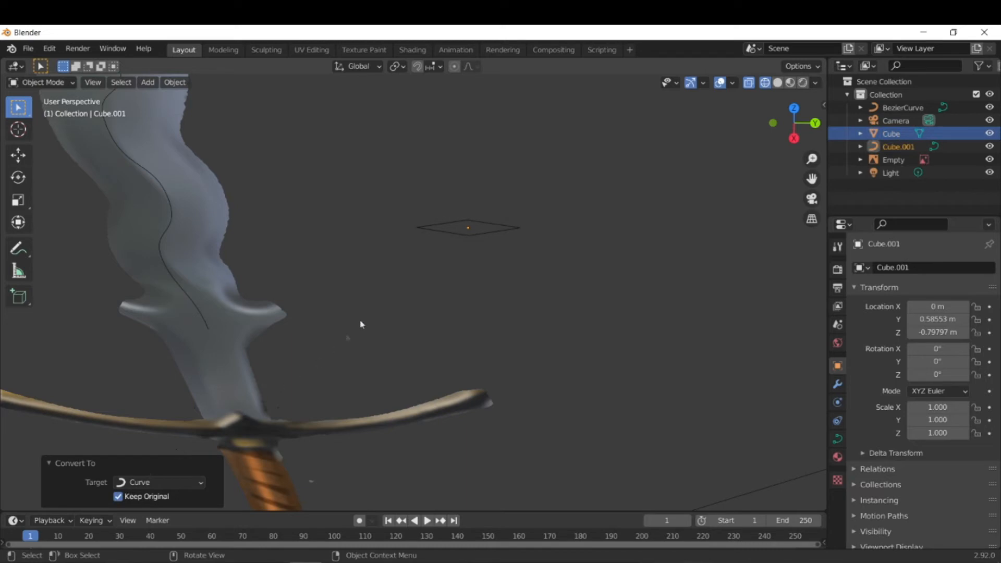
Move the original mesh square aside along Y and select the blade curve.
click(468, 227)
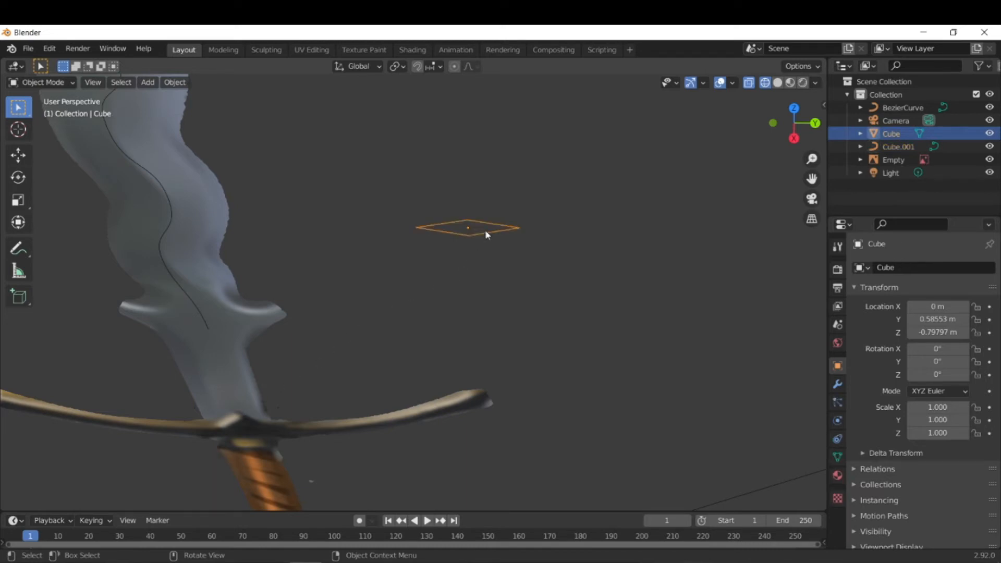
drag(468, 228, 600, 228)
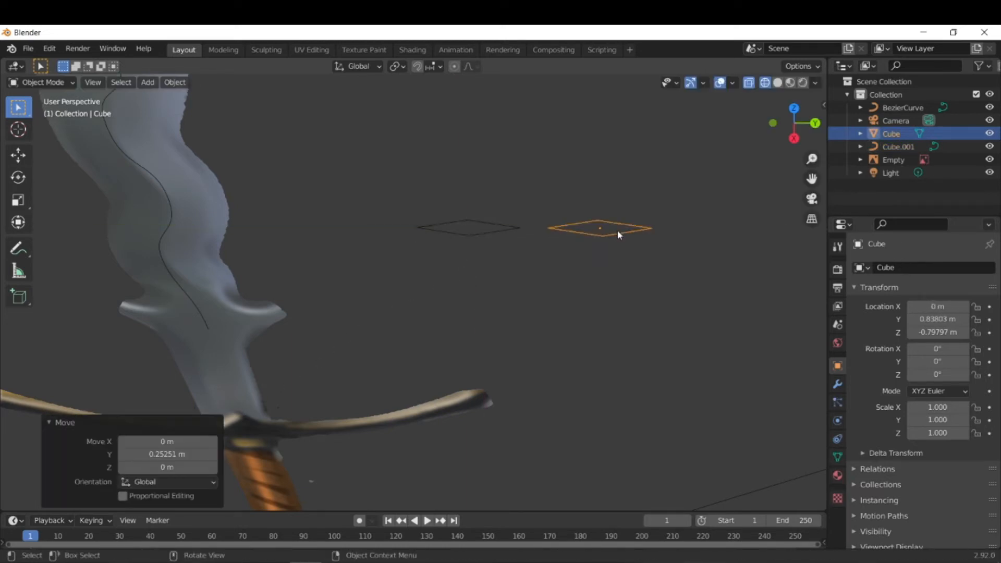
mouse_move(488, 232)
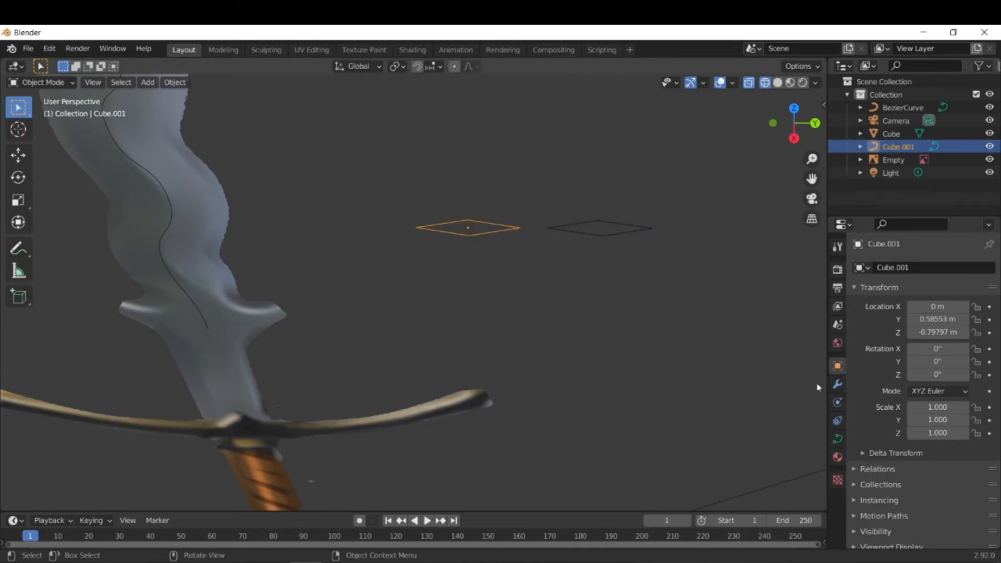
mouse_move(631, 366)
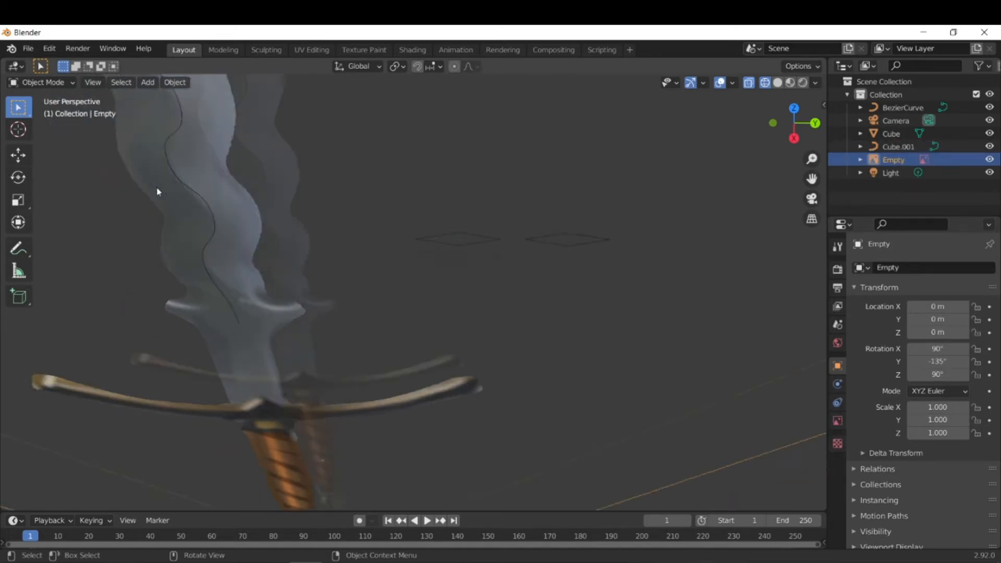
click(902, 108)
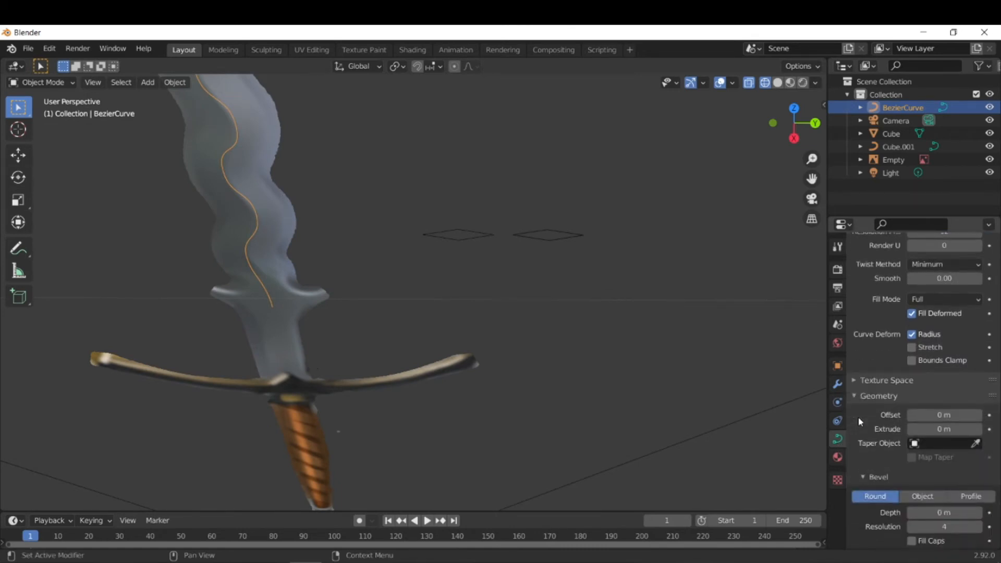
Set the blade curve's Geometry bevel mode to Object and rename Cube.001 to CrossSection.
scroll(down, 3)
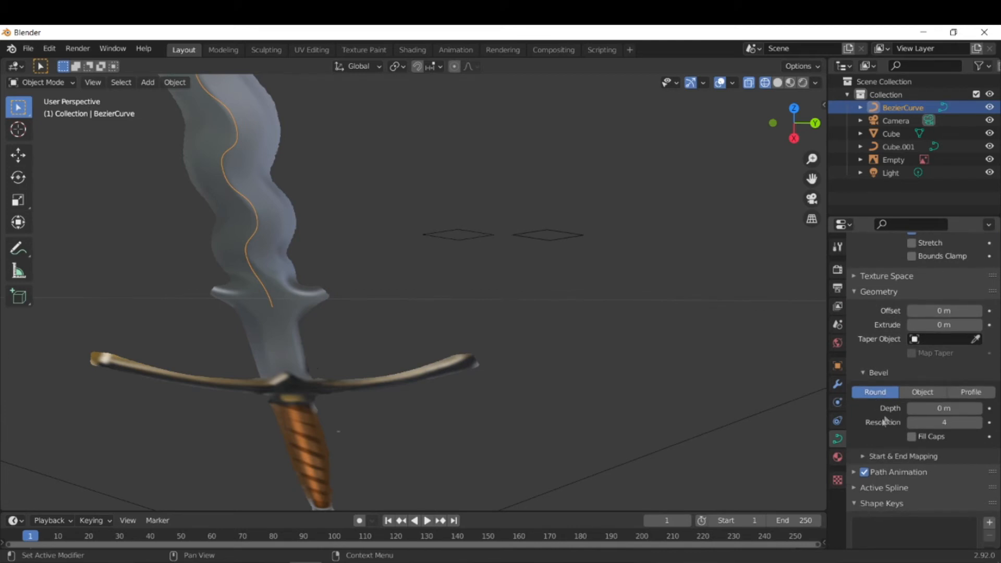
mouse_move(922, 395)
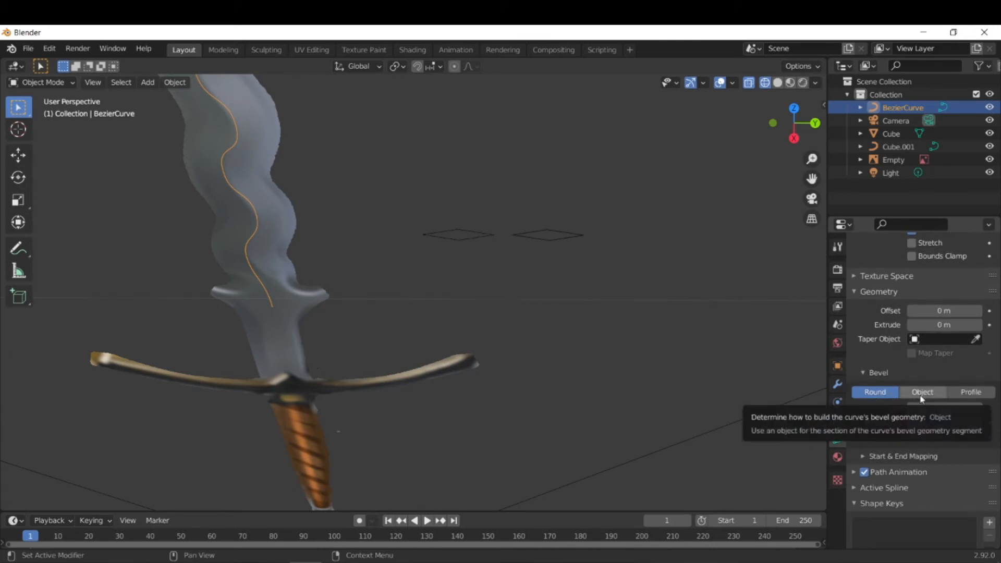
click(875, 392)
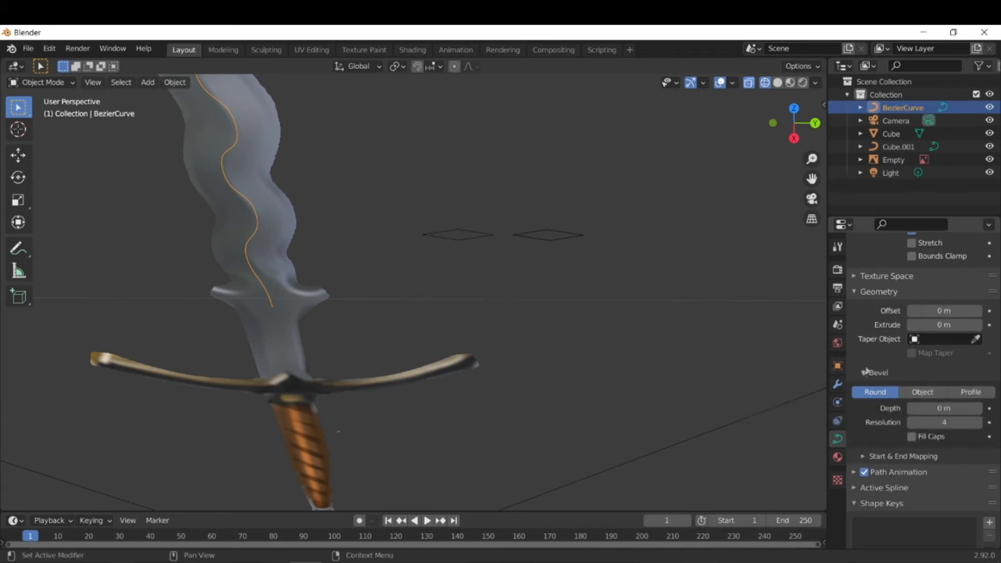
click(922, 392)
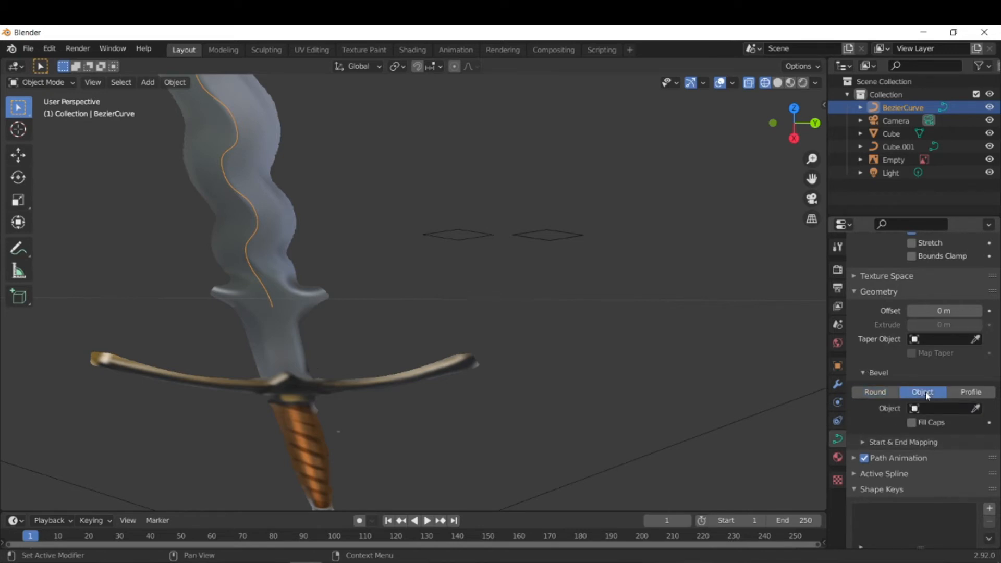
click(943, 408)
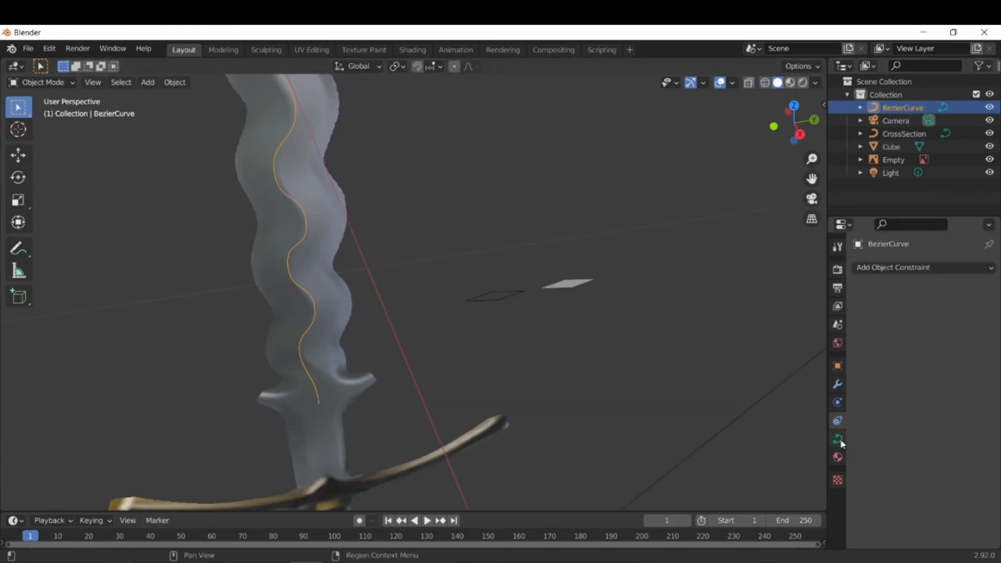
mouse_move(837, 439)
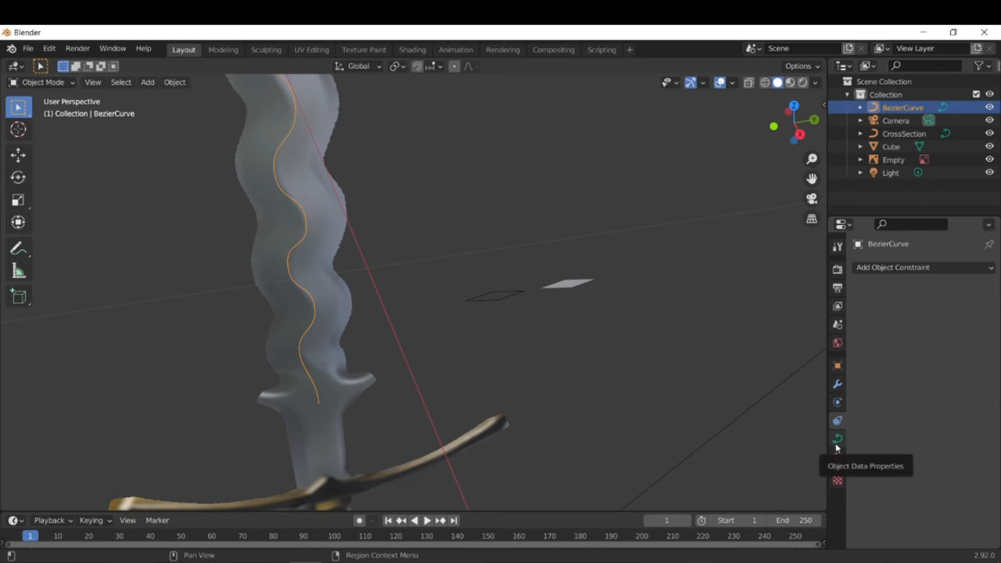
Assign CrossSection as the Bevel Object and orbit to inspect the swept blade.
click(836, 438)
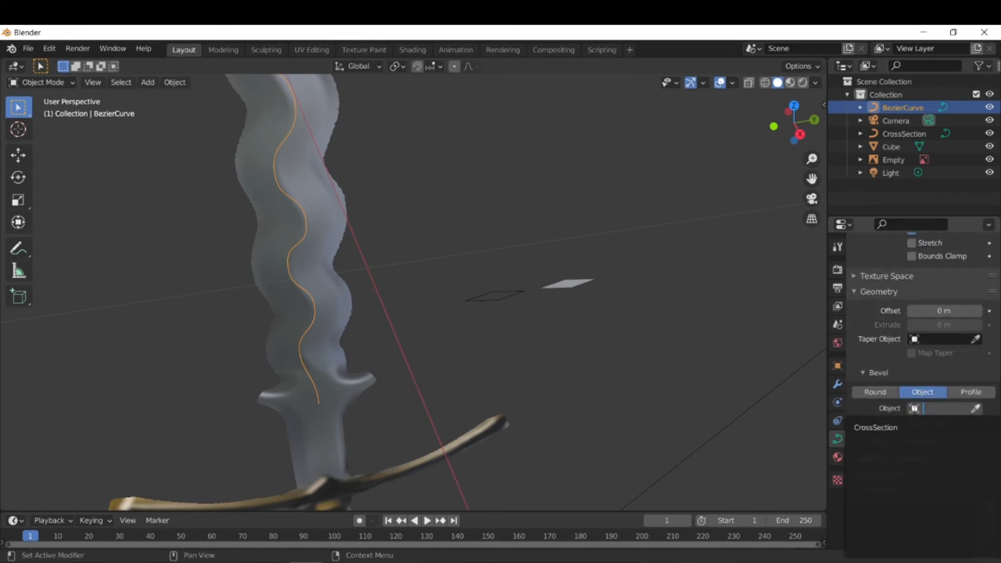
click(876, 427)
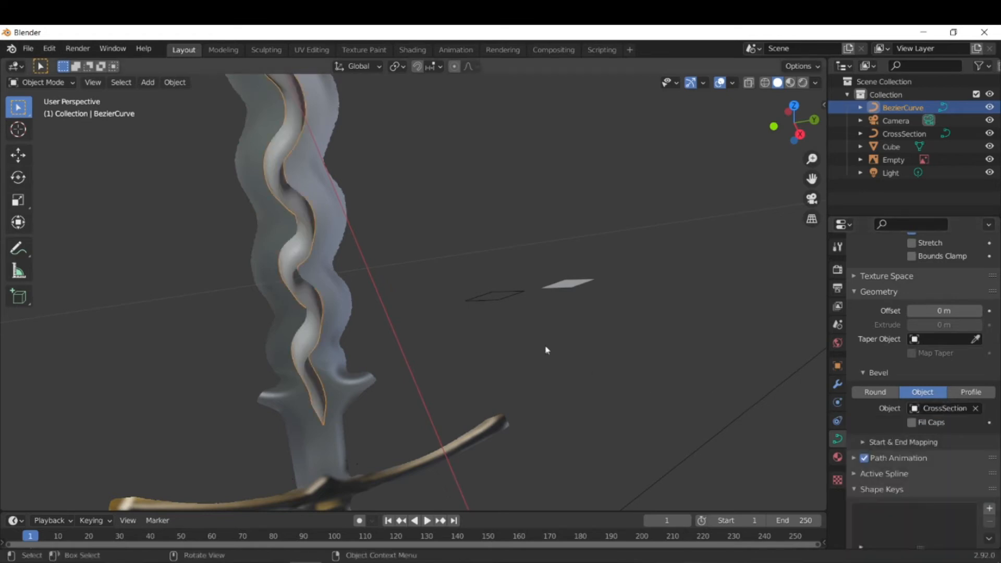
drag(546, 350, 597, 353)
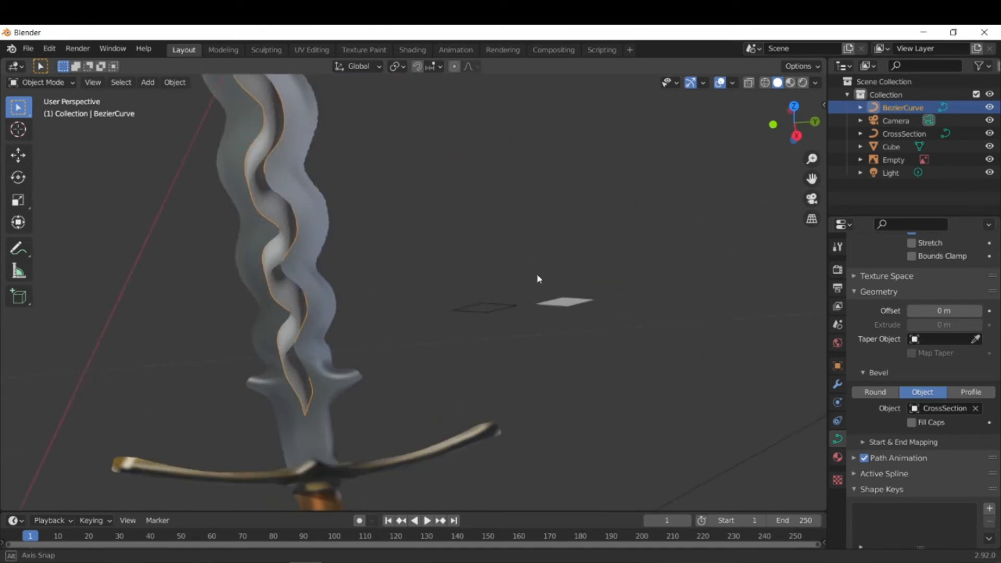
drag(538, 279, 523, 244)
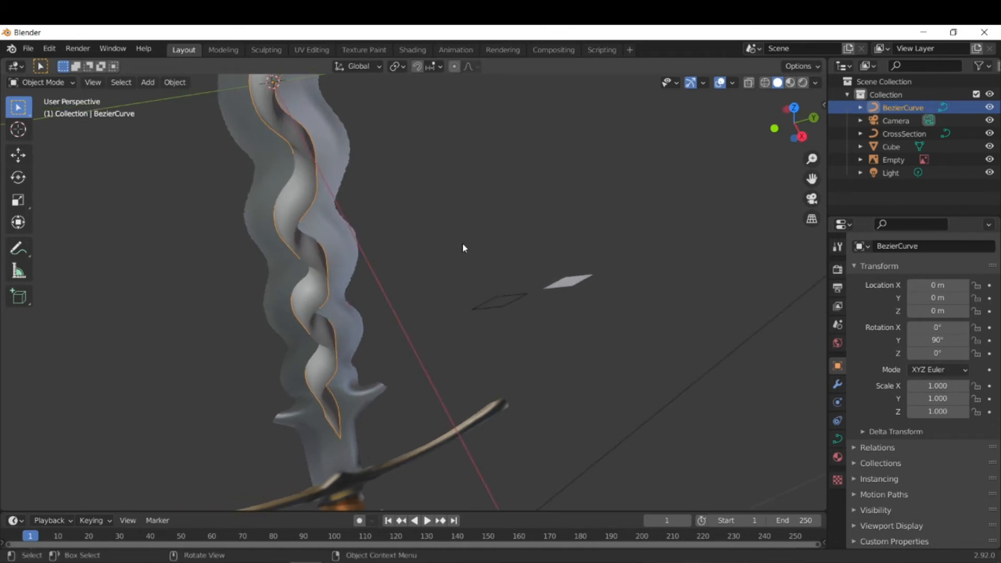
Apply the blade curve's rotation, then select the CrossSection profile.
click(174, 82)
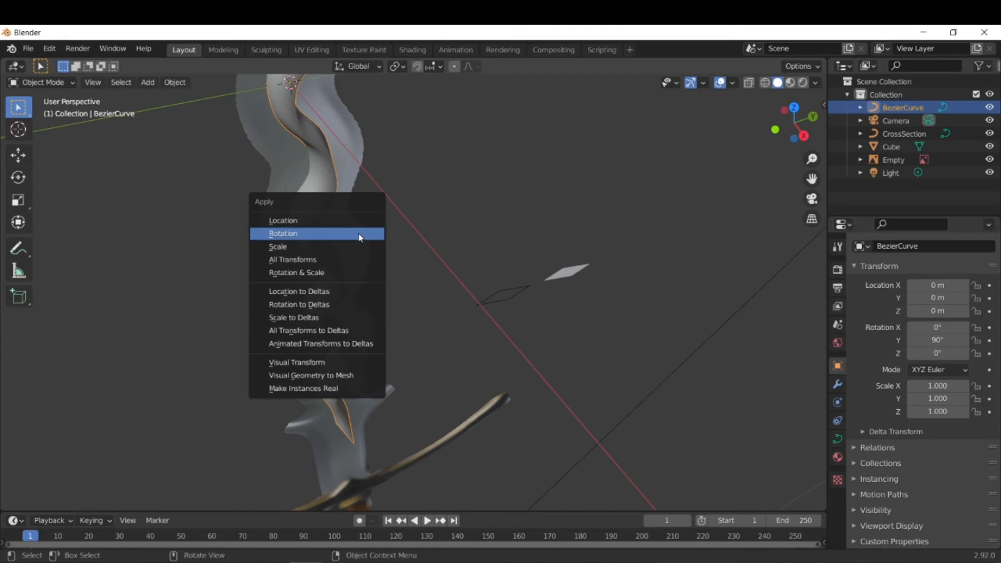
click(282, 233)
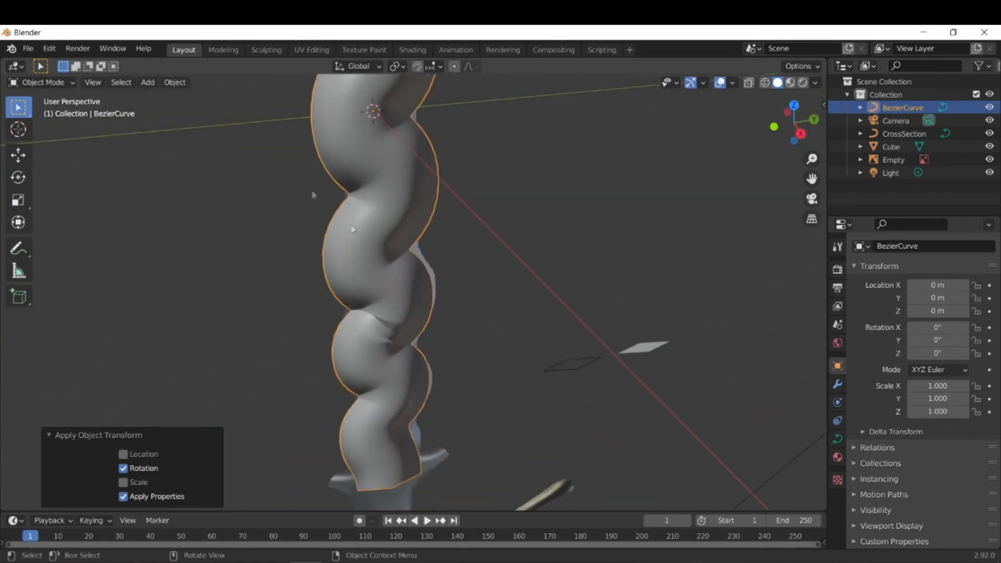
click(173, 82)
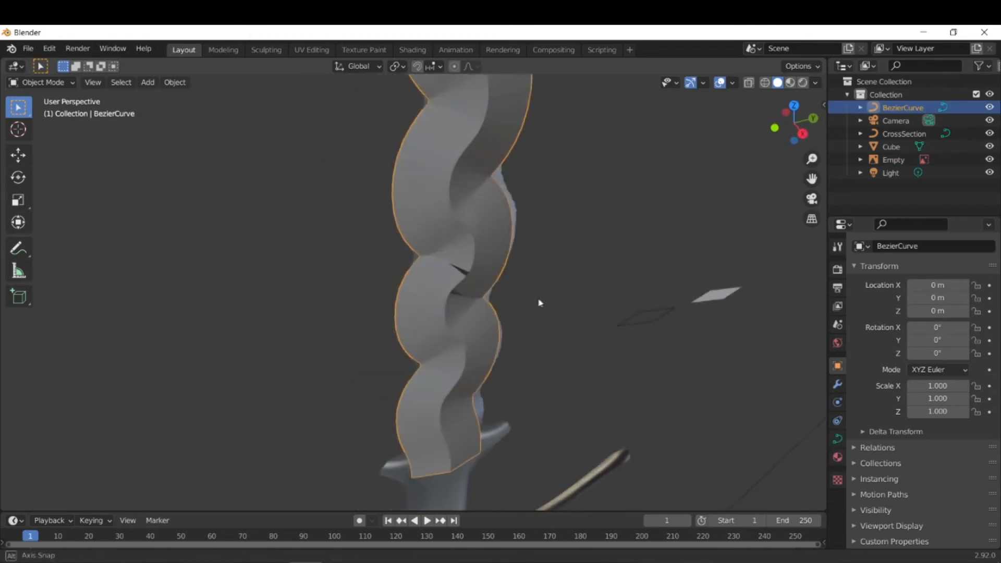
click(565, 281)
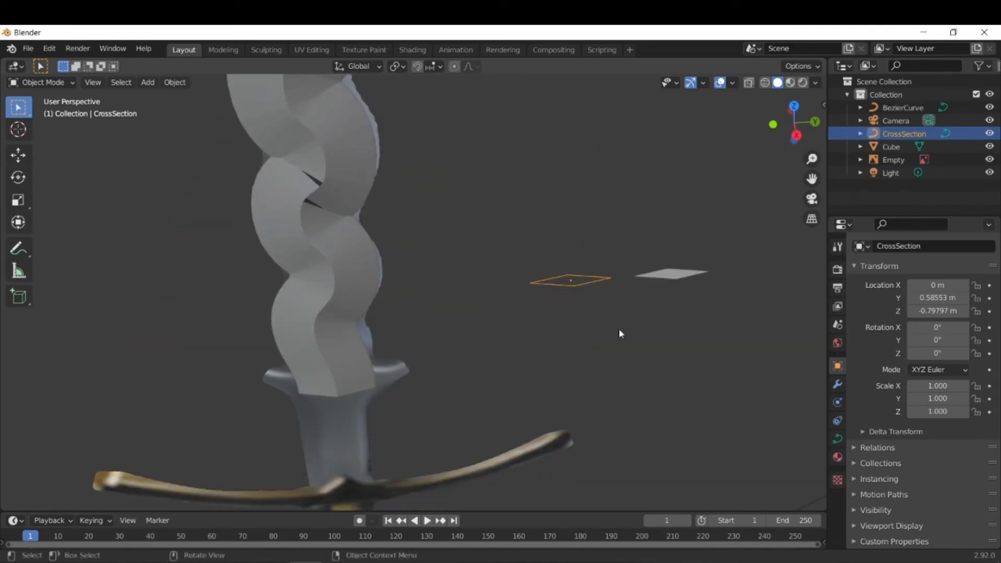
Enter Edit Mode on the blade curve to work on its tip.
key(Tab)
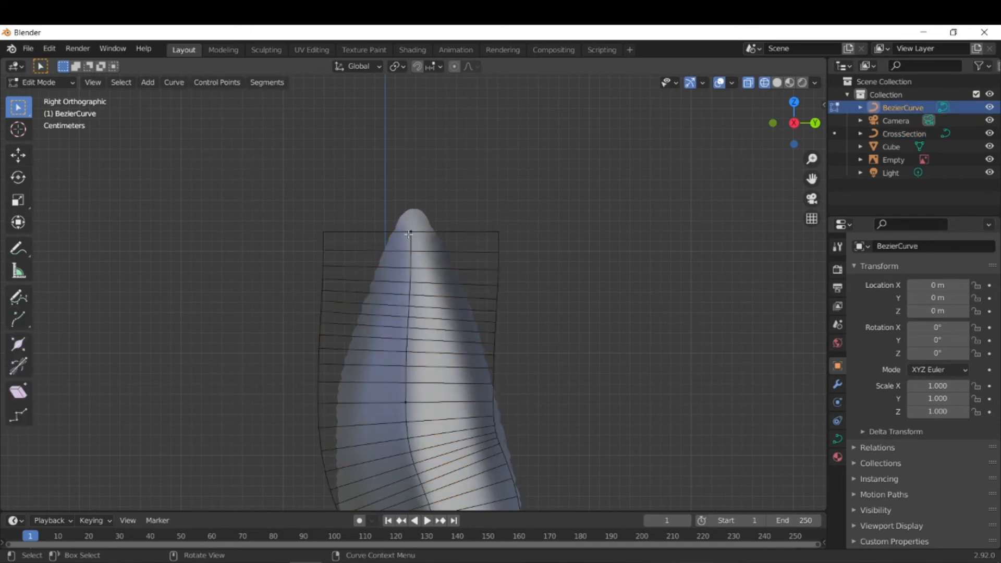
Convert the blade curve to a mesh via Convert To > Mesh with Keep Original.
click(410, 234)
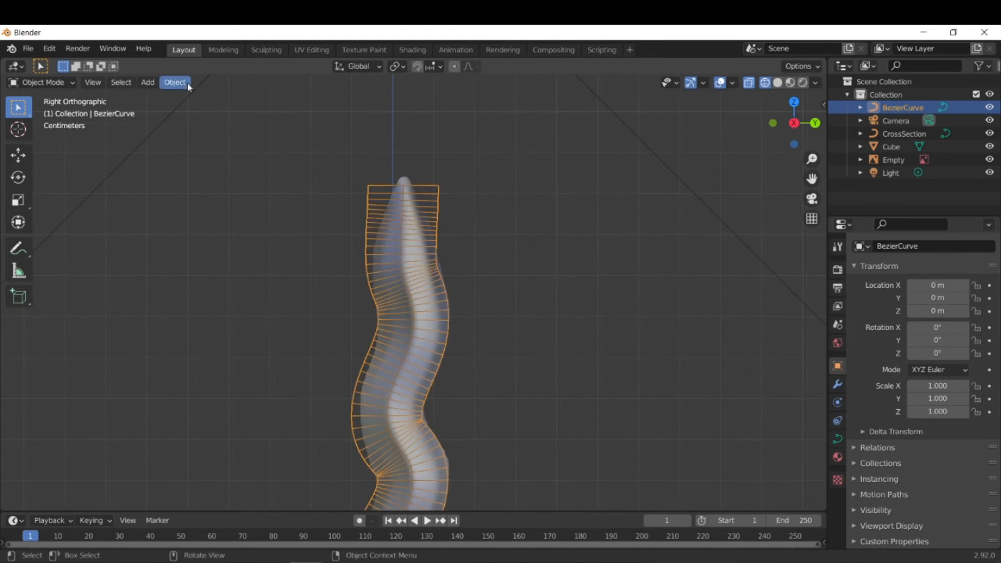
click(173, 82)
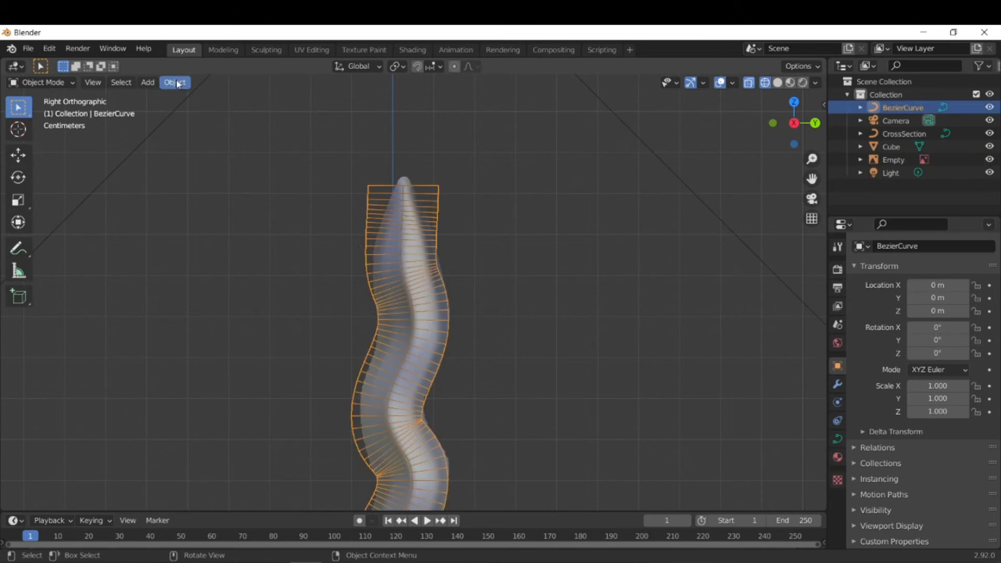
click(173, 82)
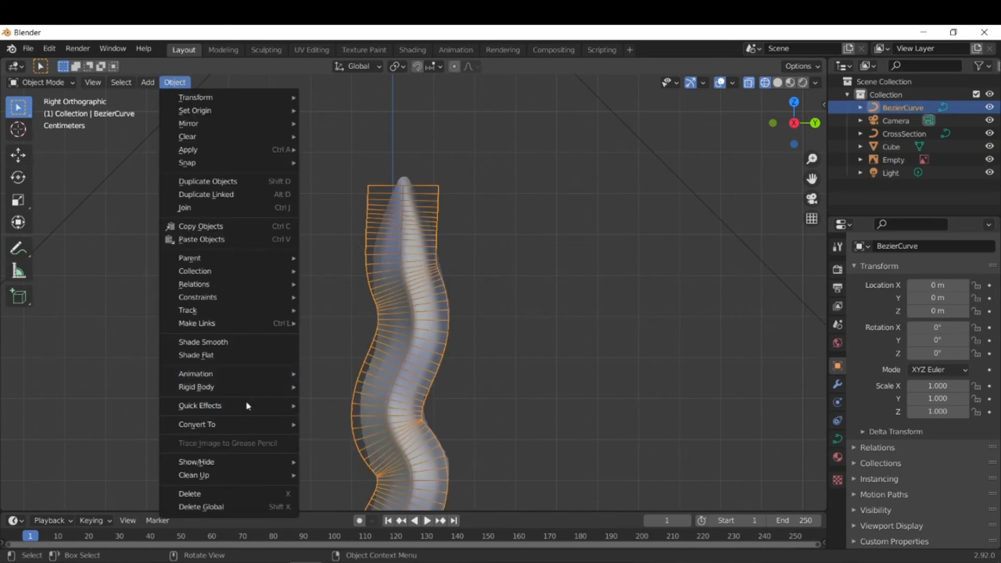
click(196, 423)
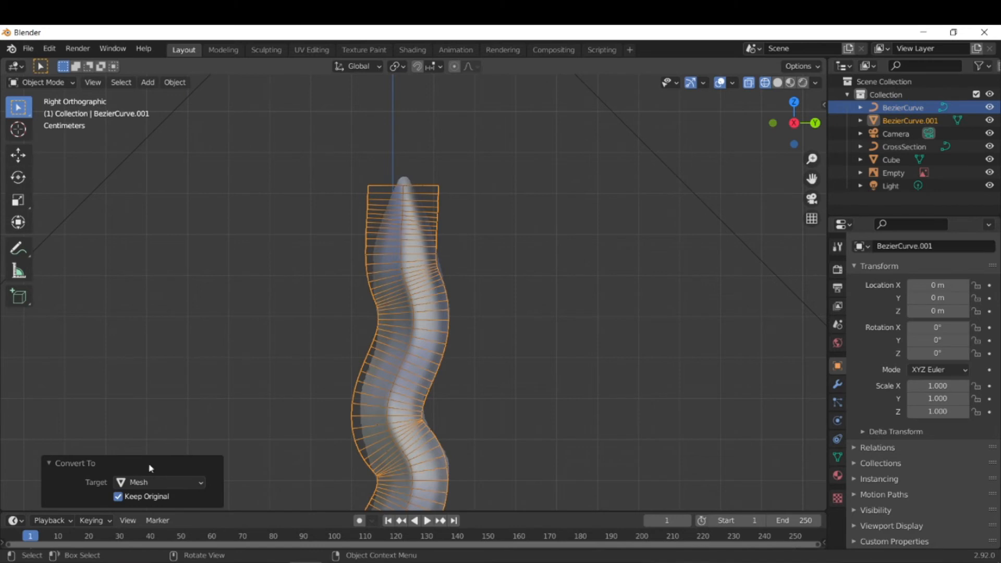
Move the mesh copy back over the blade and select BezierCurve.001.
key(g)
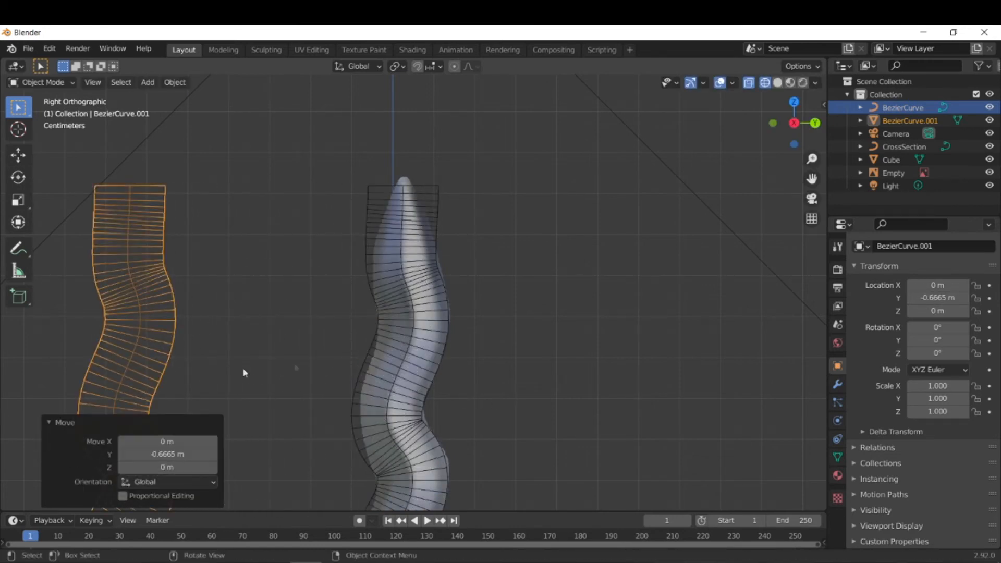
key(Tab)
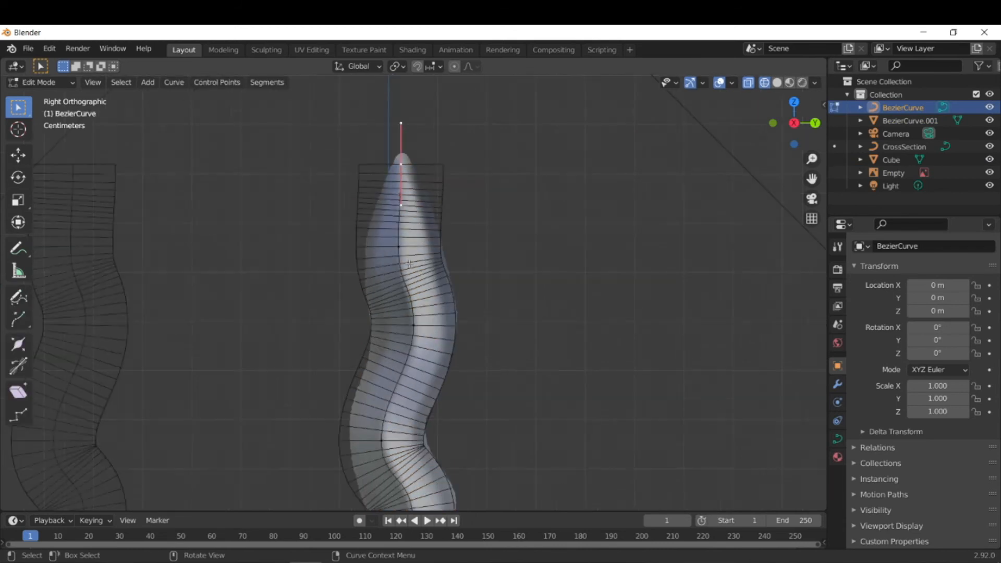
key(Tab)
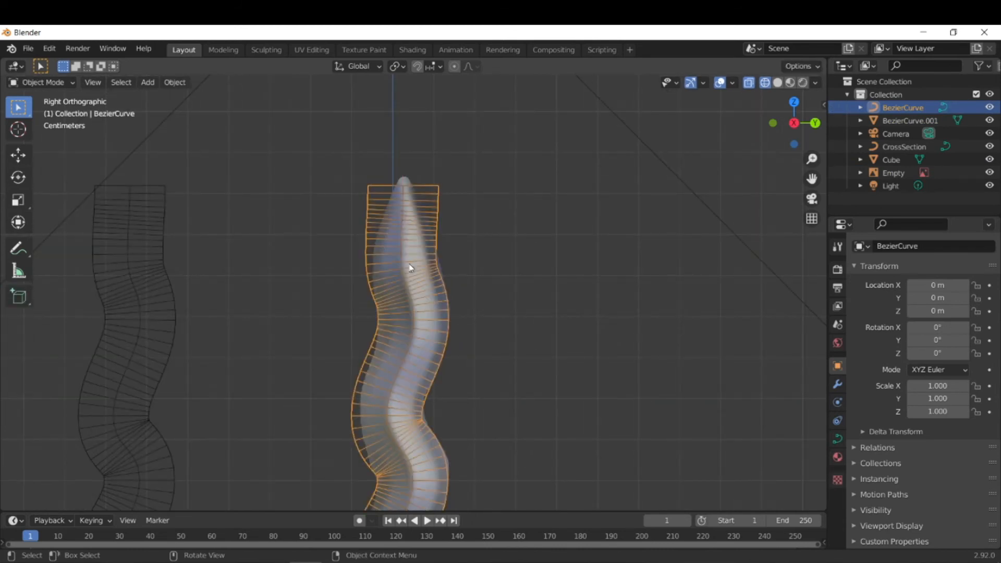
drag(409, 268, 542, 278)
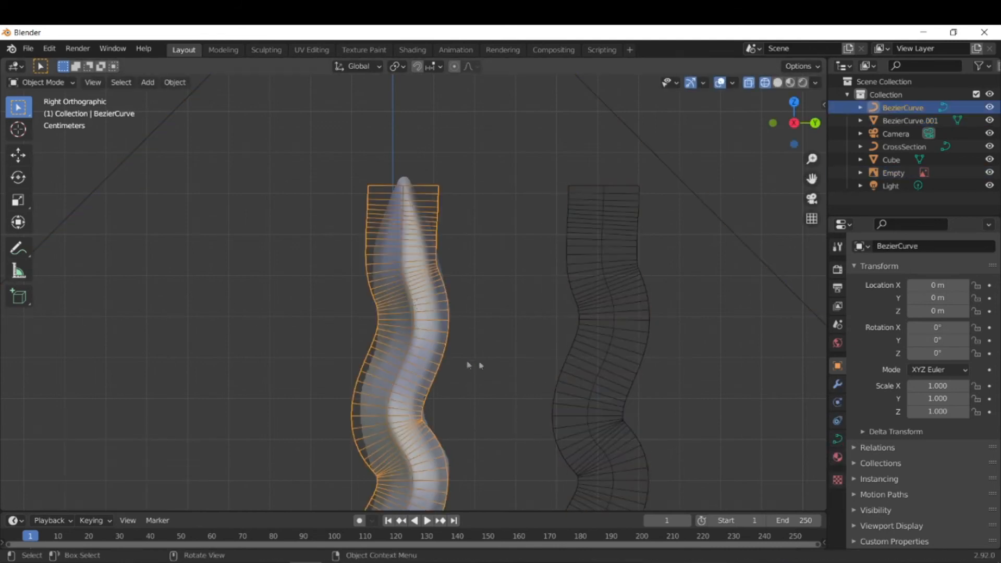
click(600, 319)
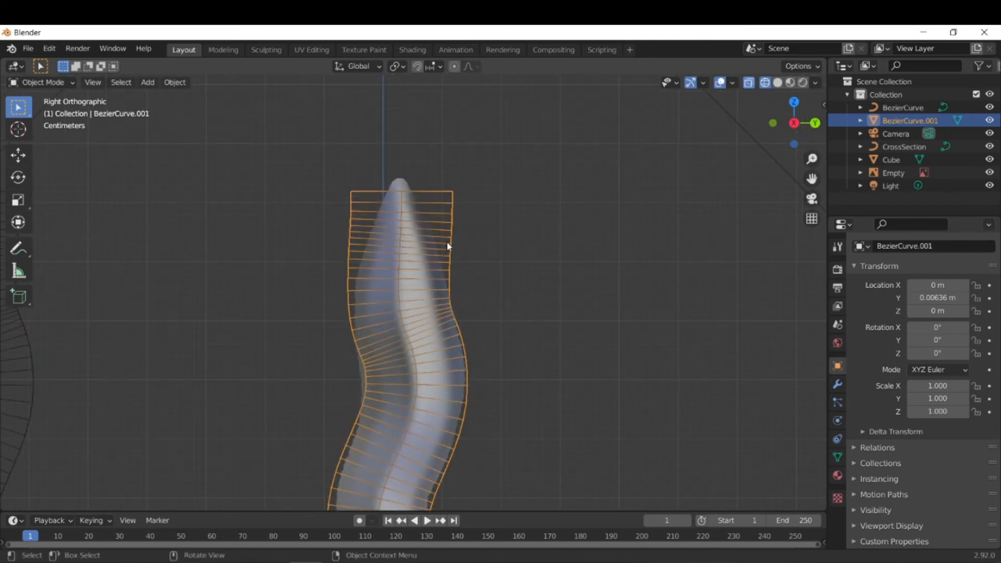
Scale the top vertex rings of BezierCurve.001 inward toward the blade's point.
key(Tab)
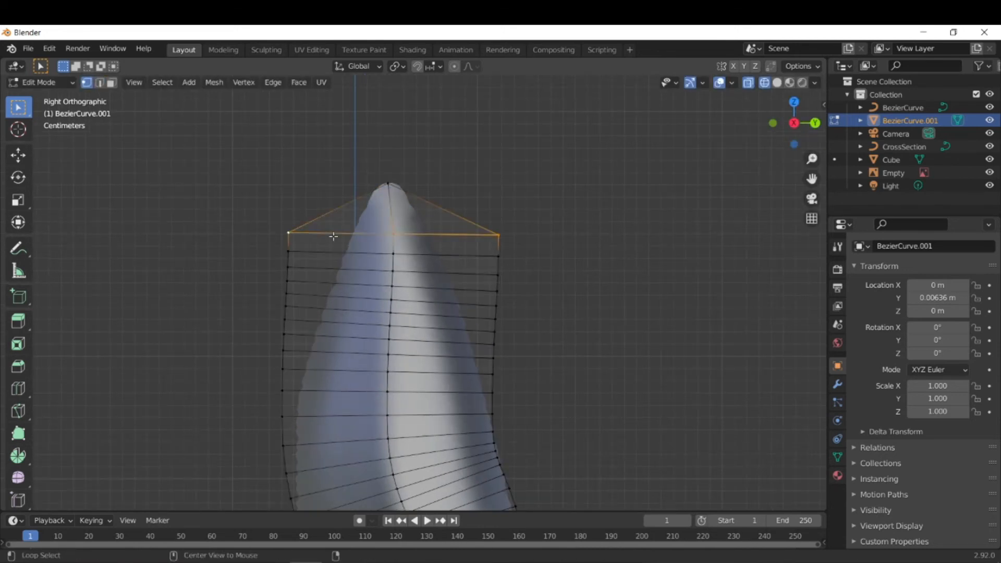
key(s)
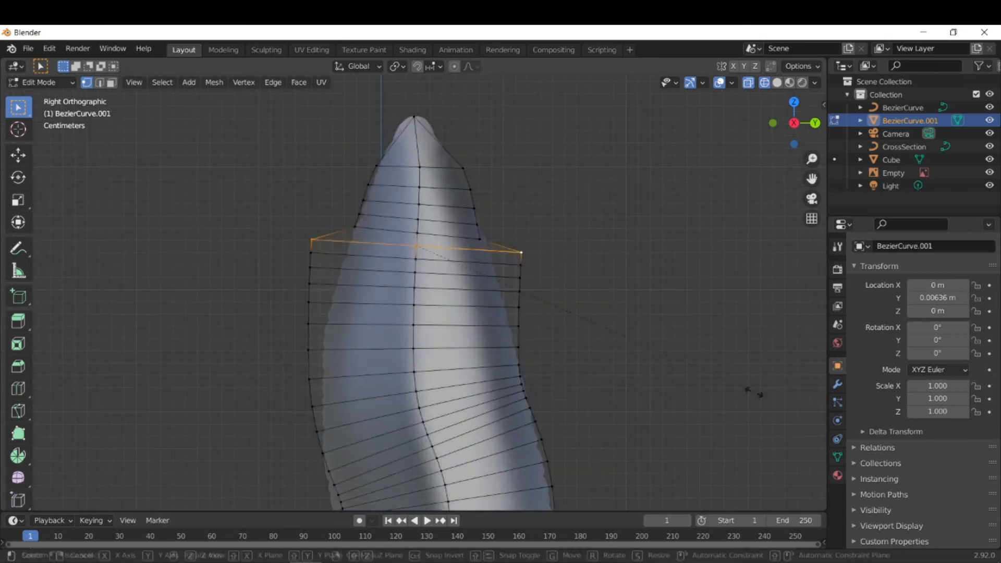
drag(520, 254, 625, 381)
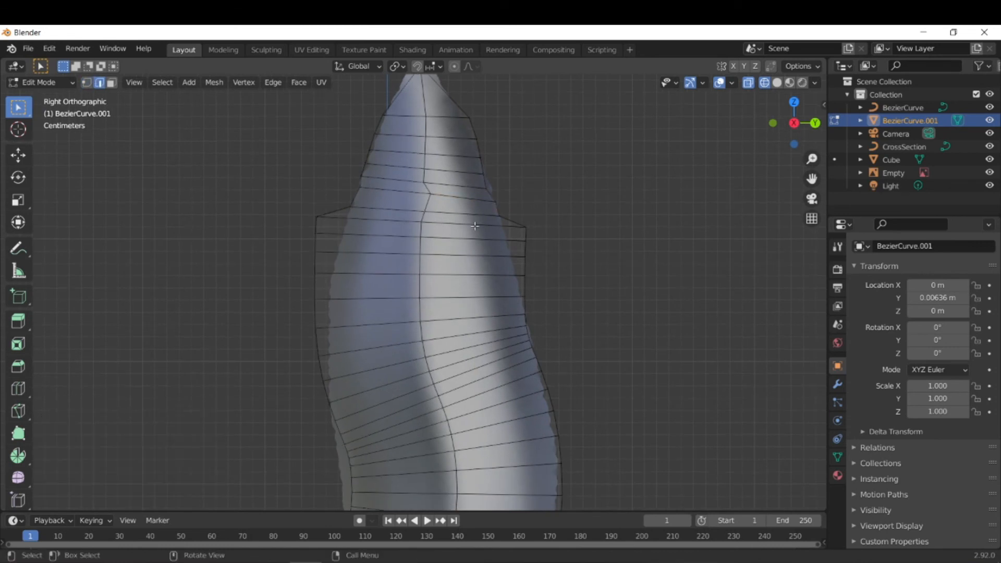
key(s)
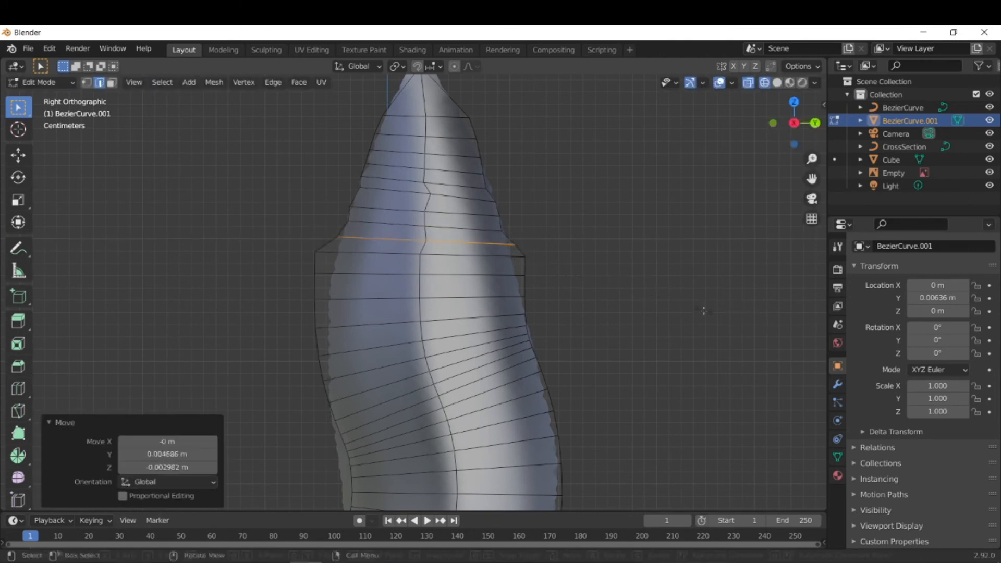
key(s)
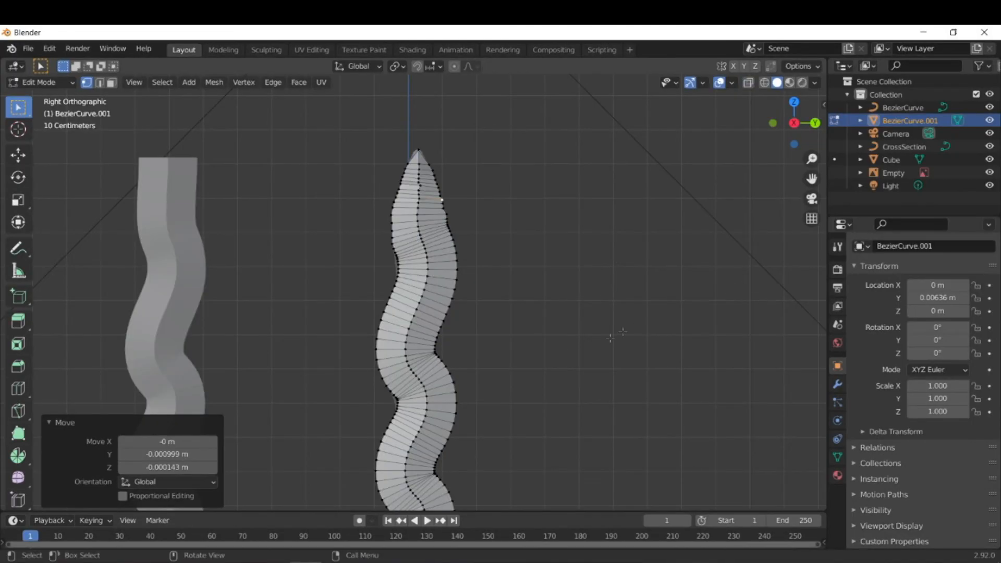
Switch to Solid shading, move BezierCurve.001 along Y, and adjust its tip vertices.
key(z)
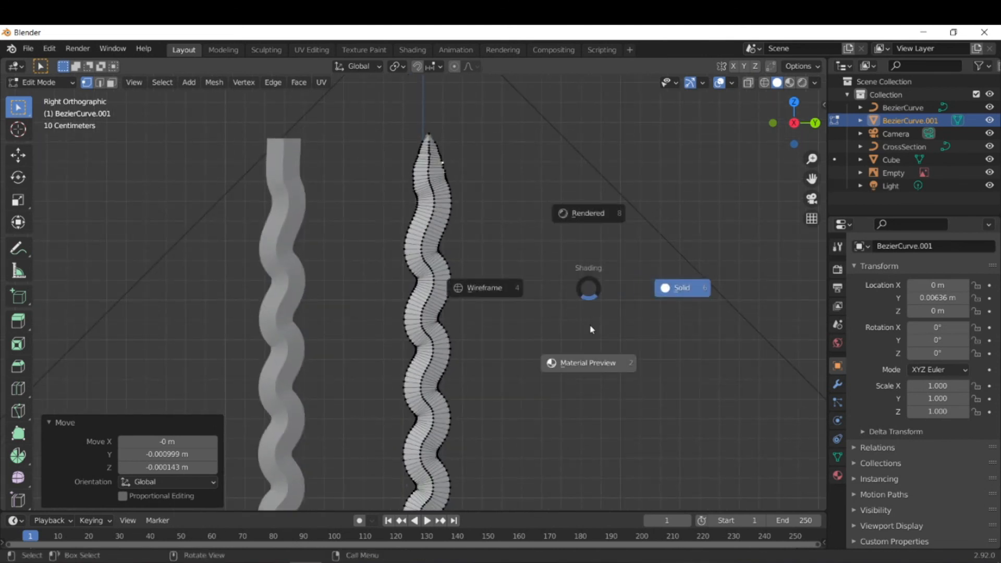
key(Tab)
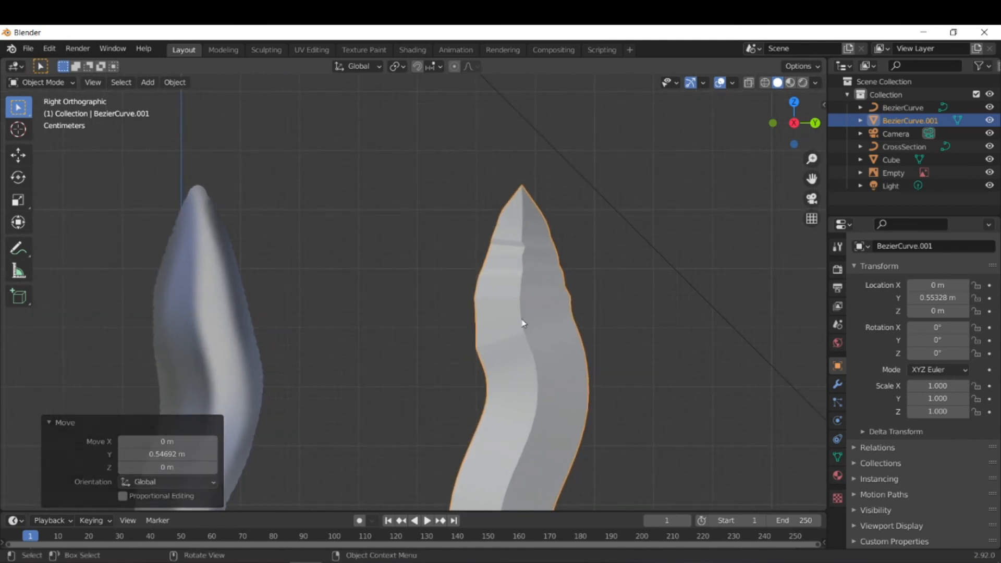
key(Tab)
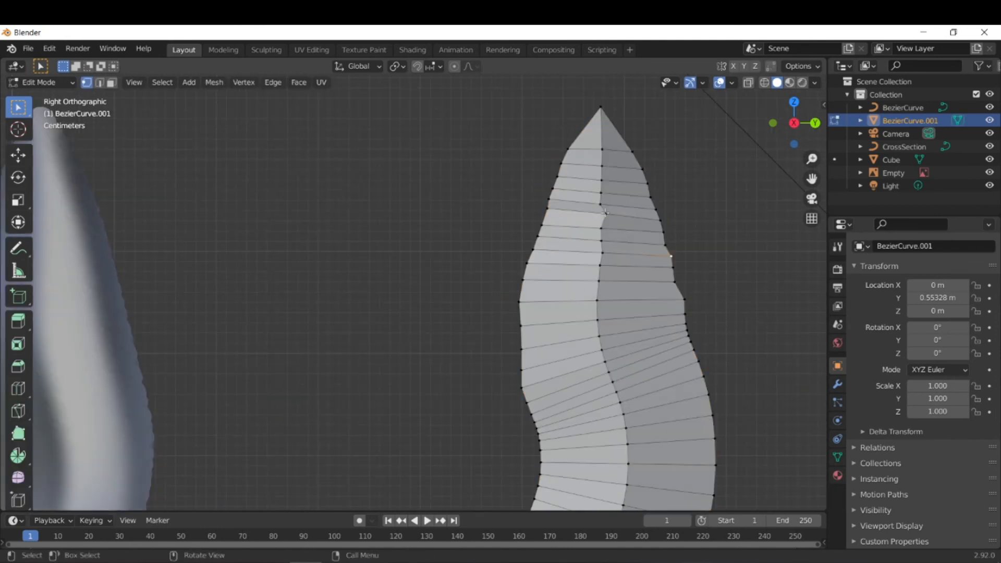
key(g)
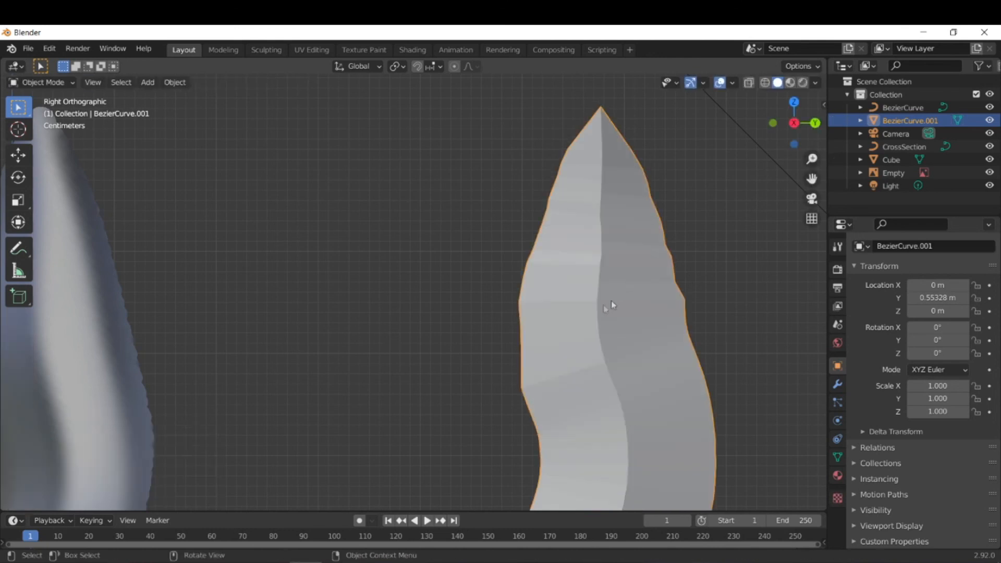
key(Tab)
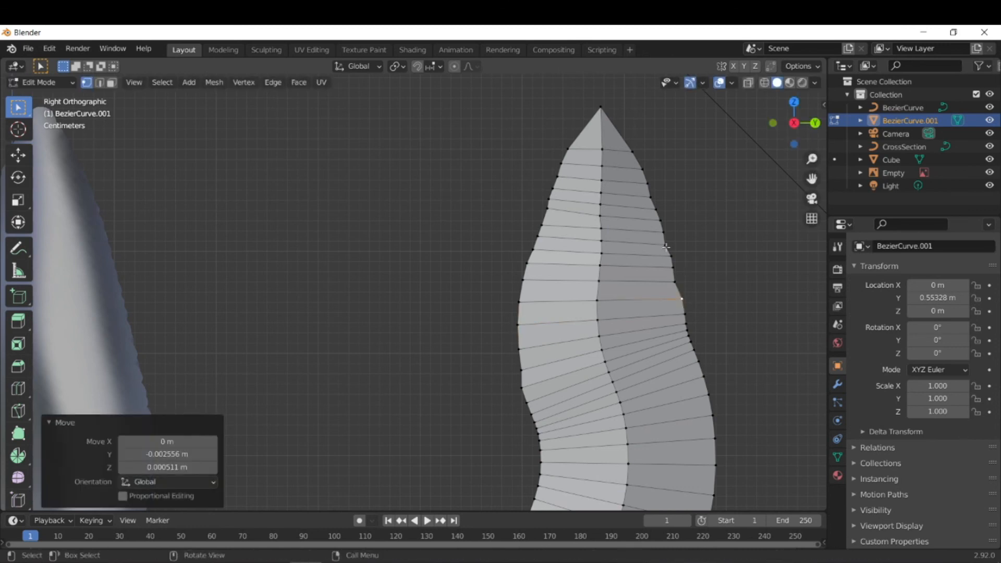
key(Tab)
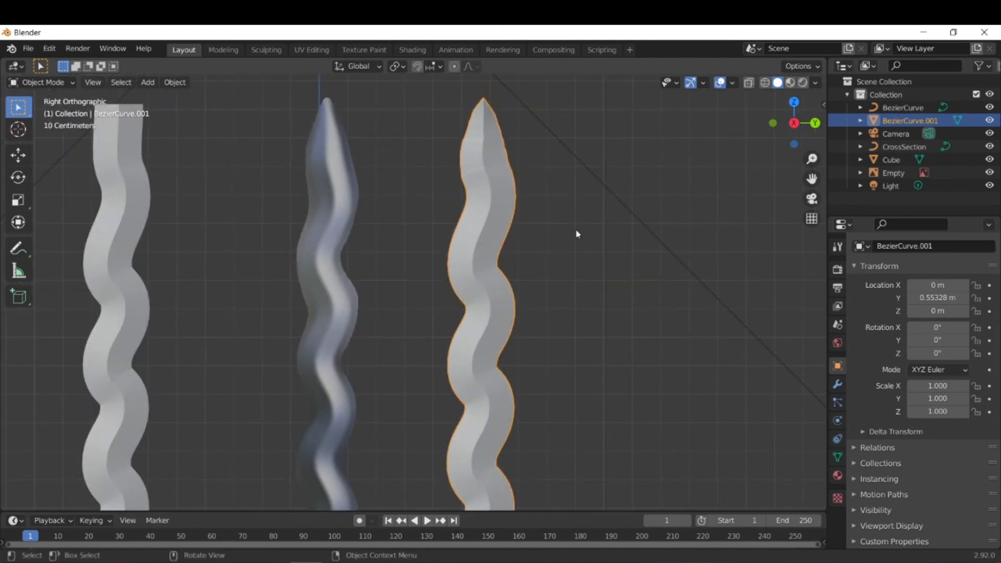
mouse_move(535, 298)
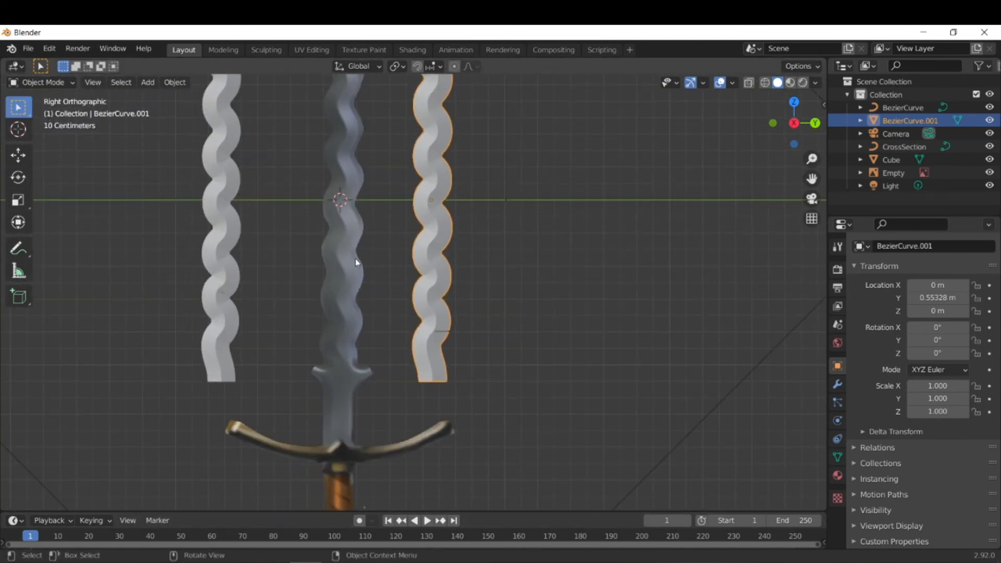
Add a small Bezier circle, use it as BezierCurve's bevel object, then scale the tube.
click(148, 82)
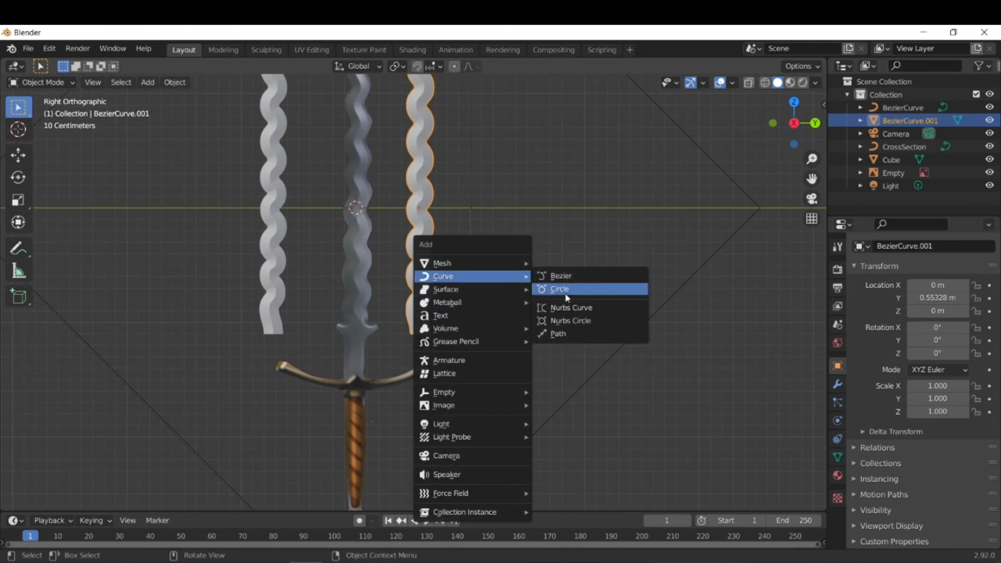
click(559, 288)
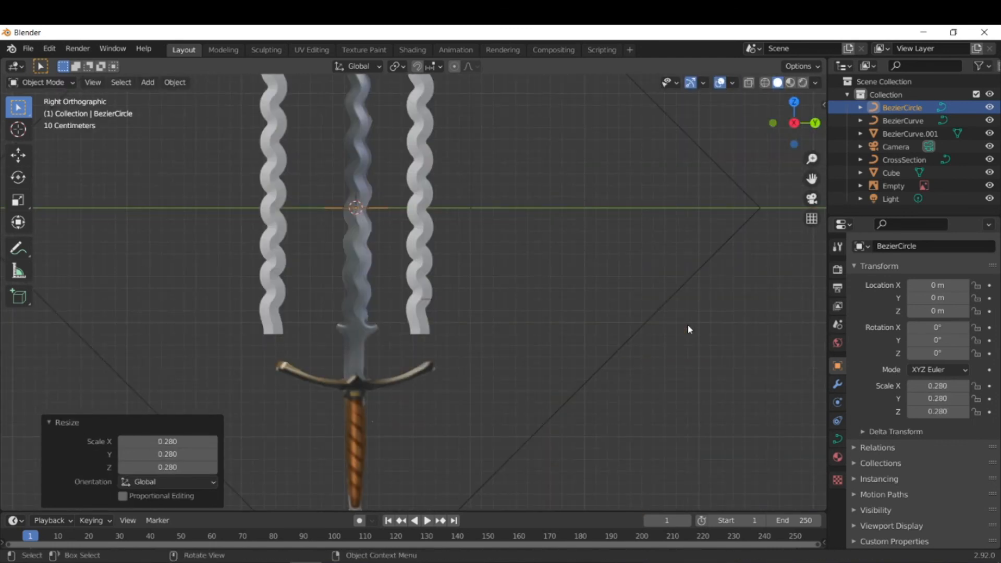
key(g)
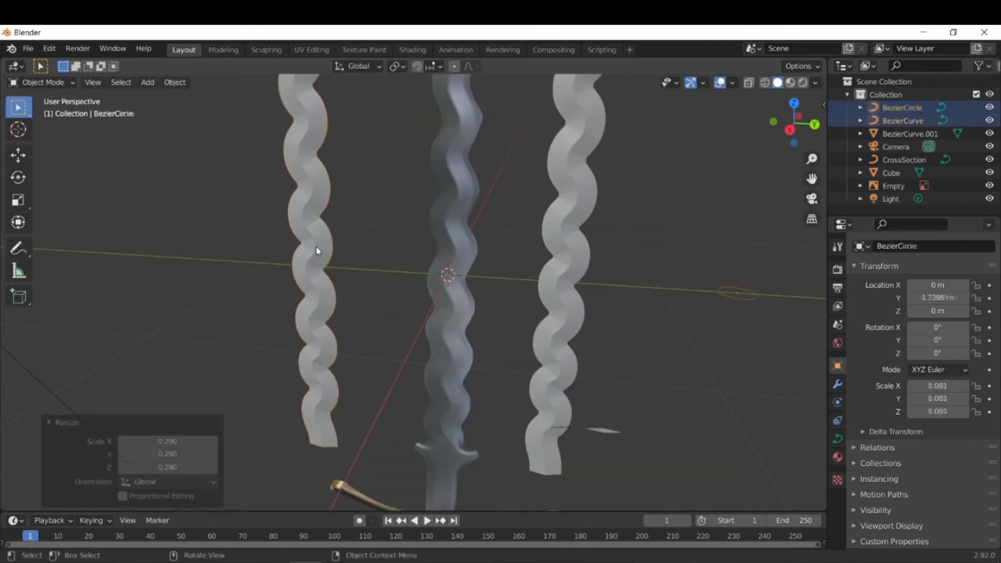
click(903, 121)
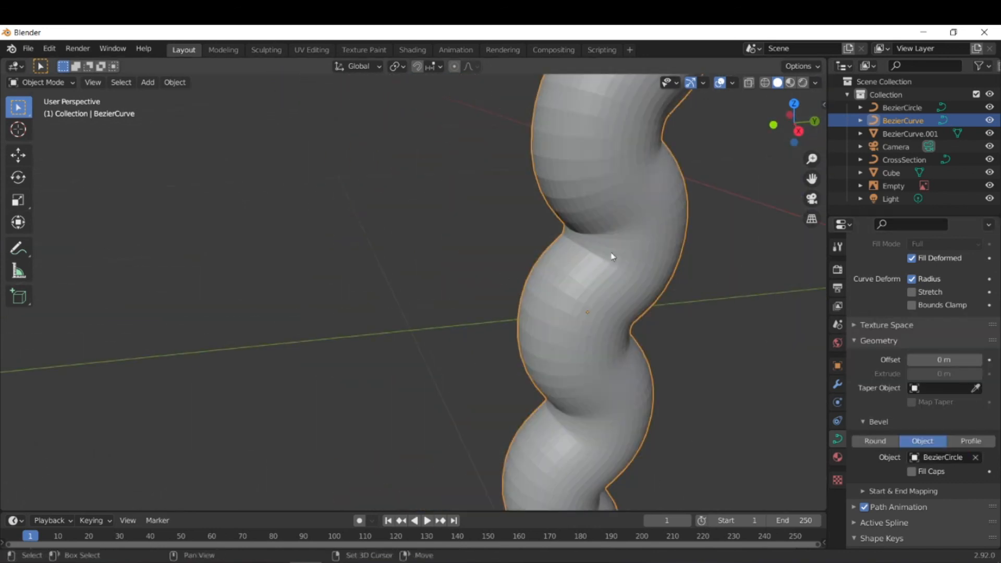
key(s)
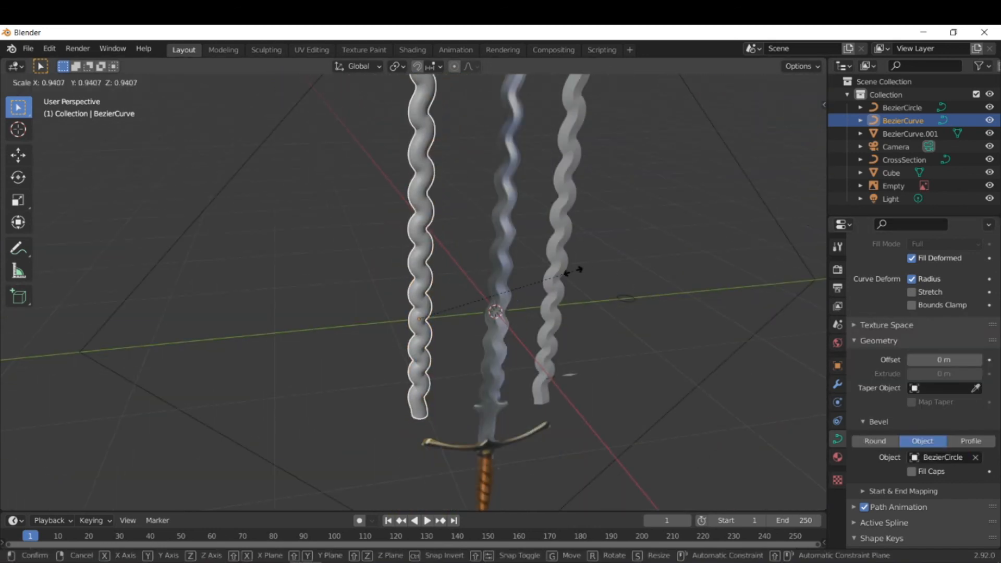